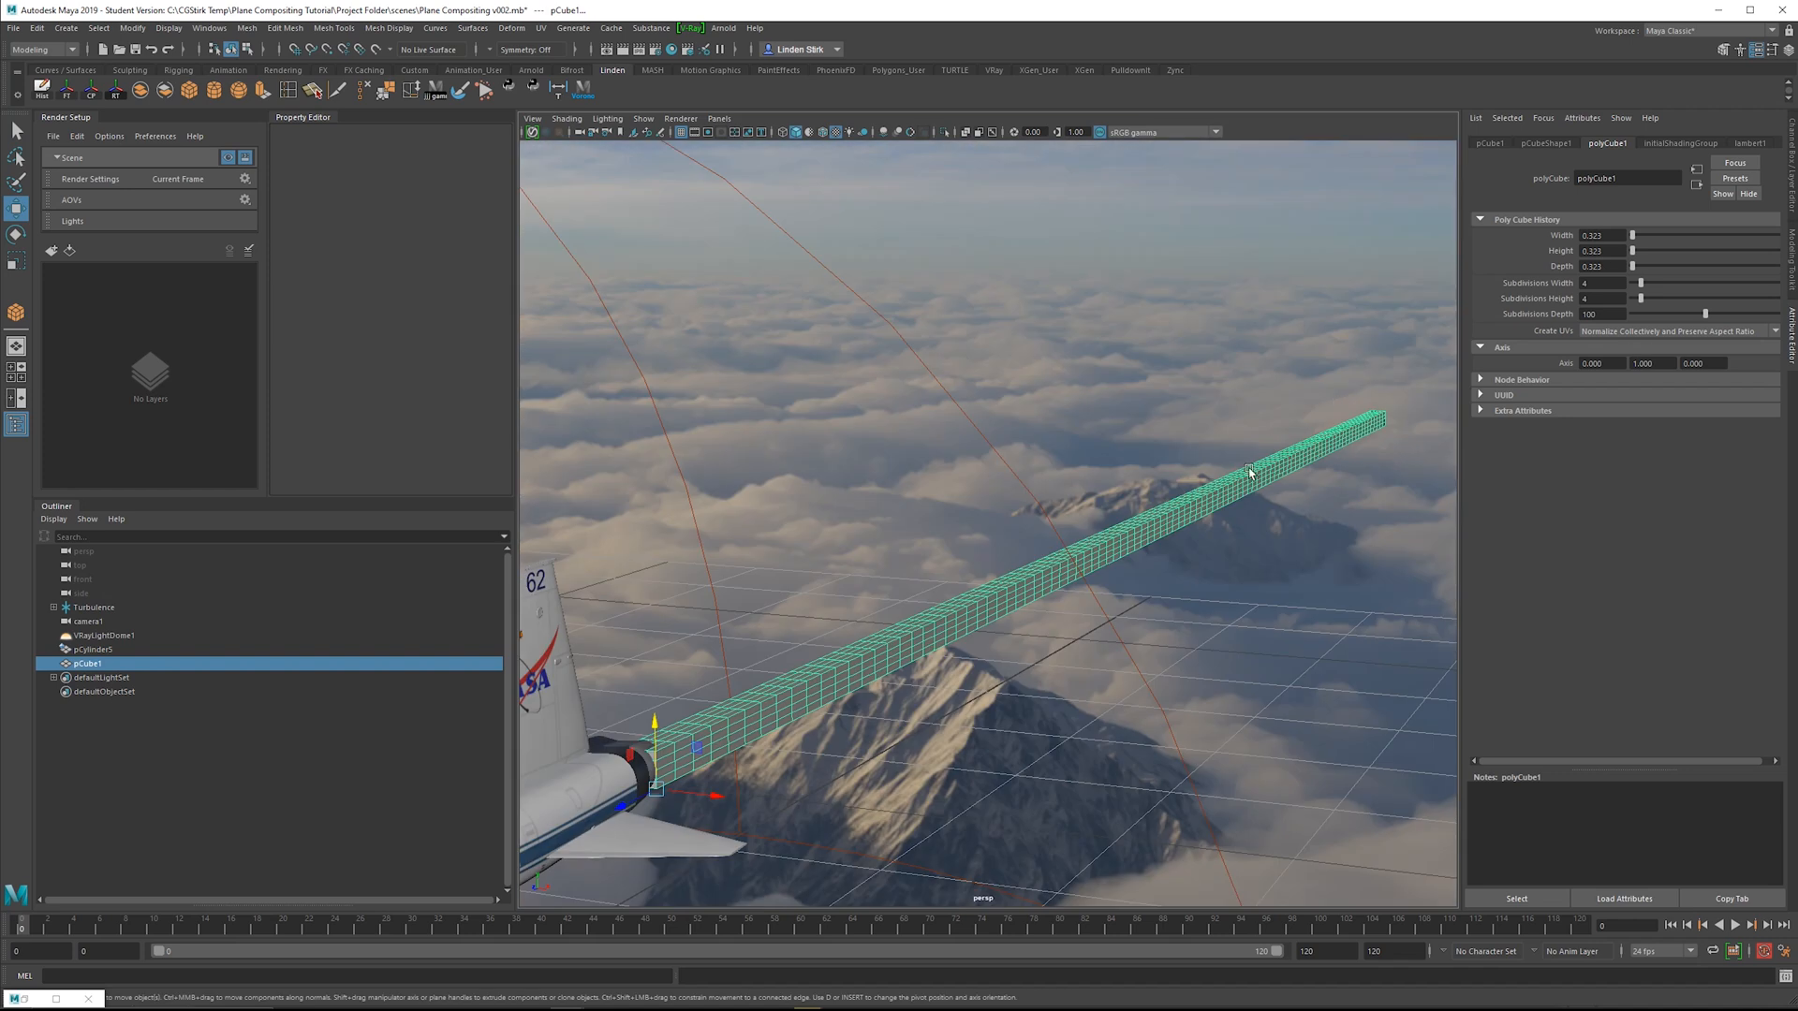
mouse_move(858, 430)
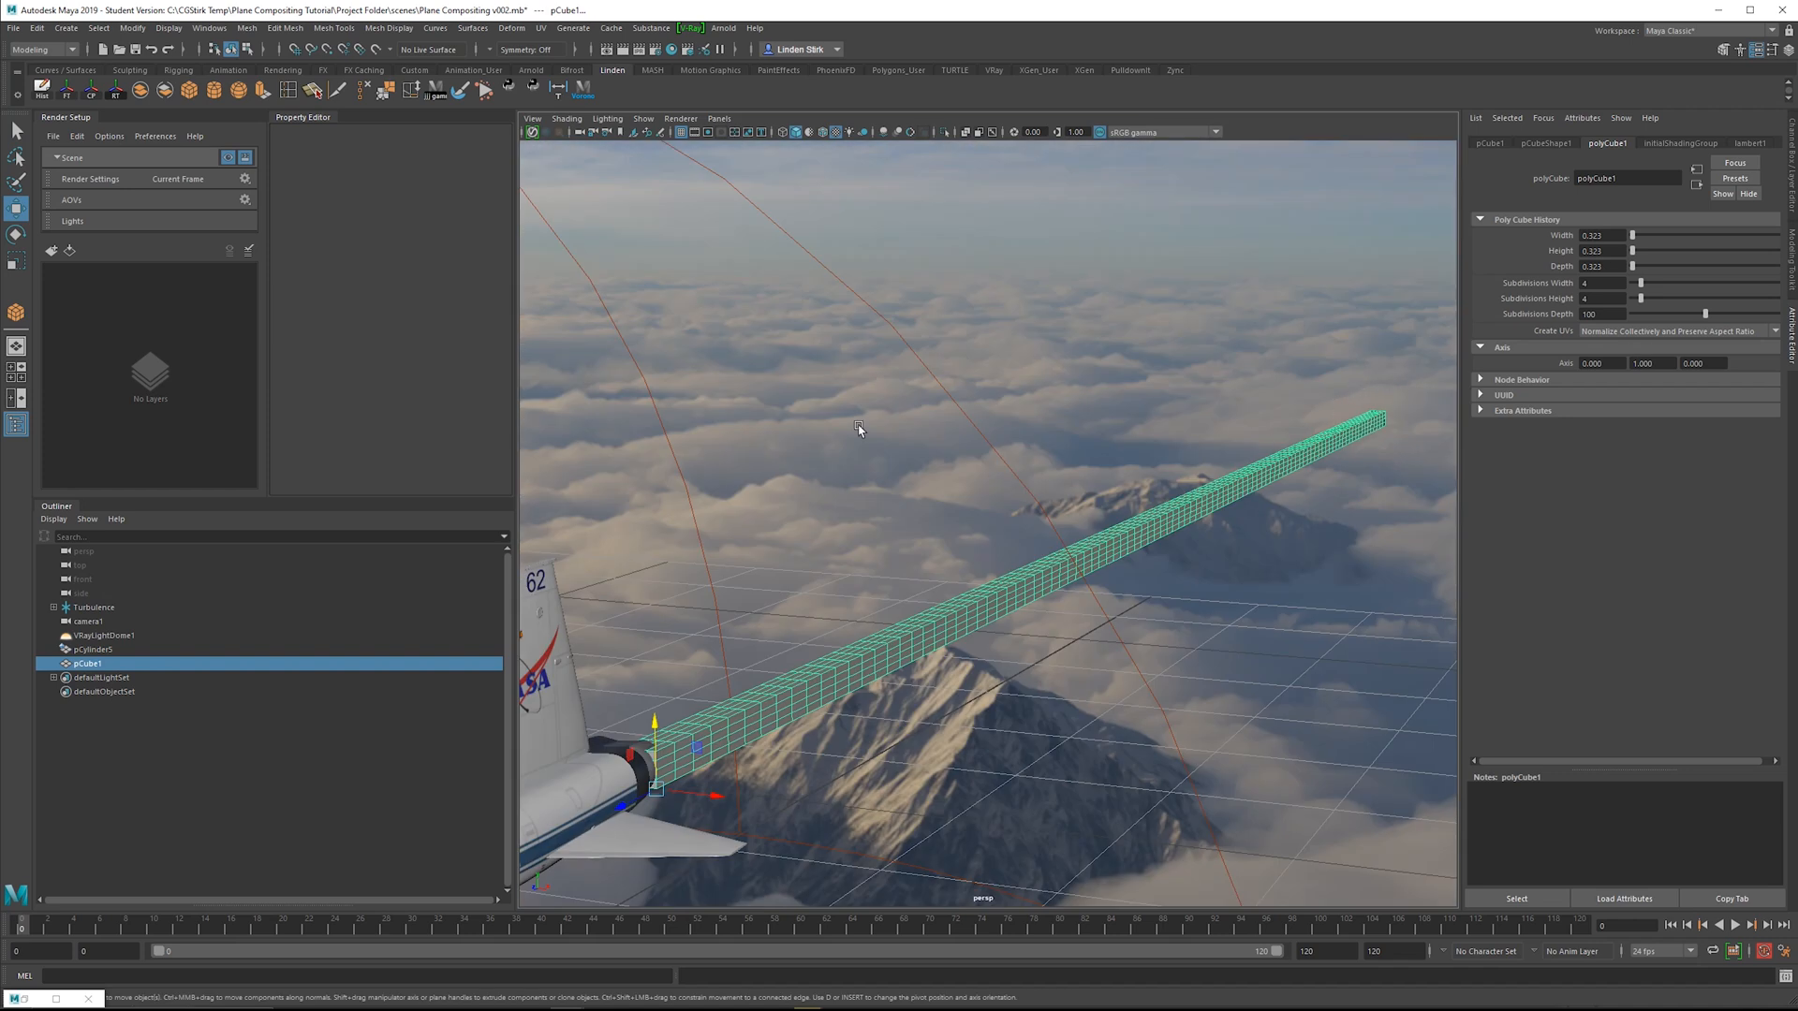
mouse_move(1259, 477)
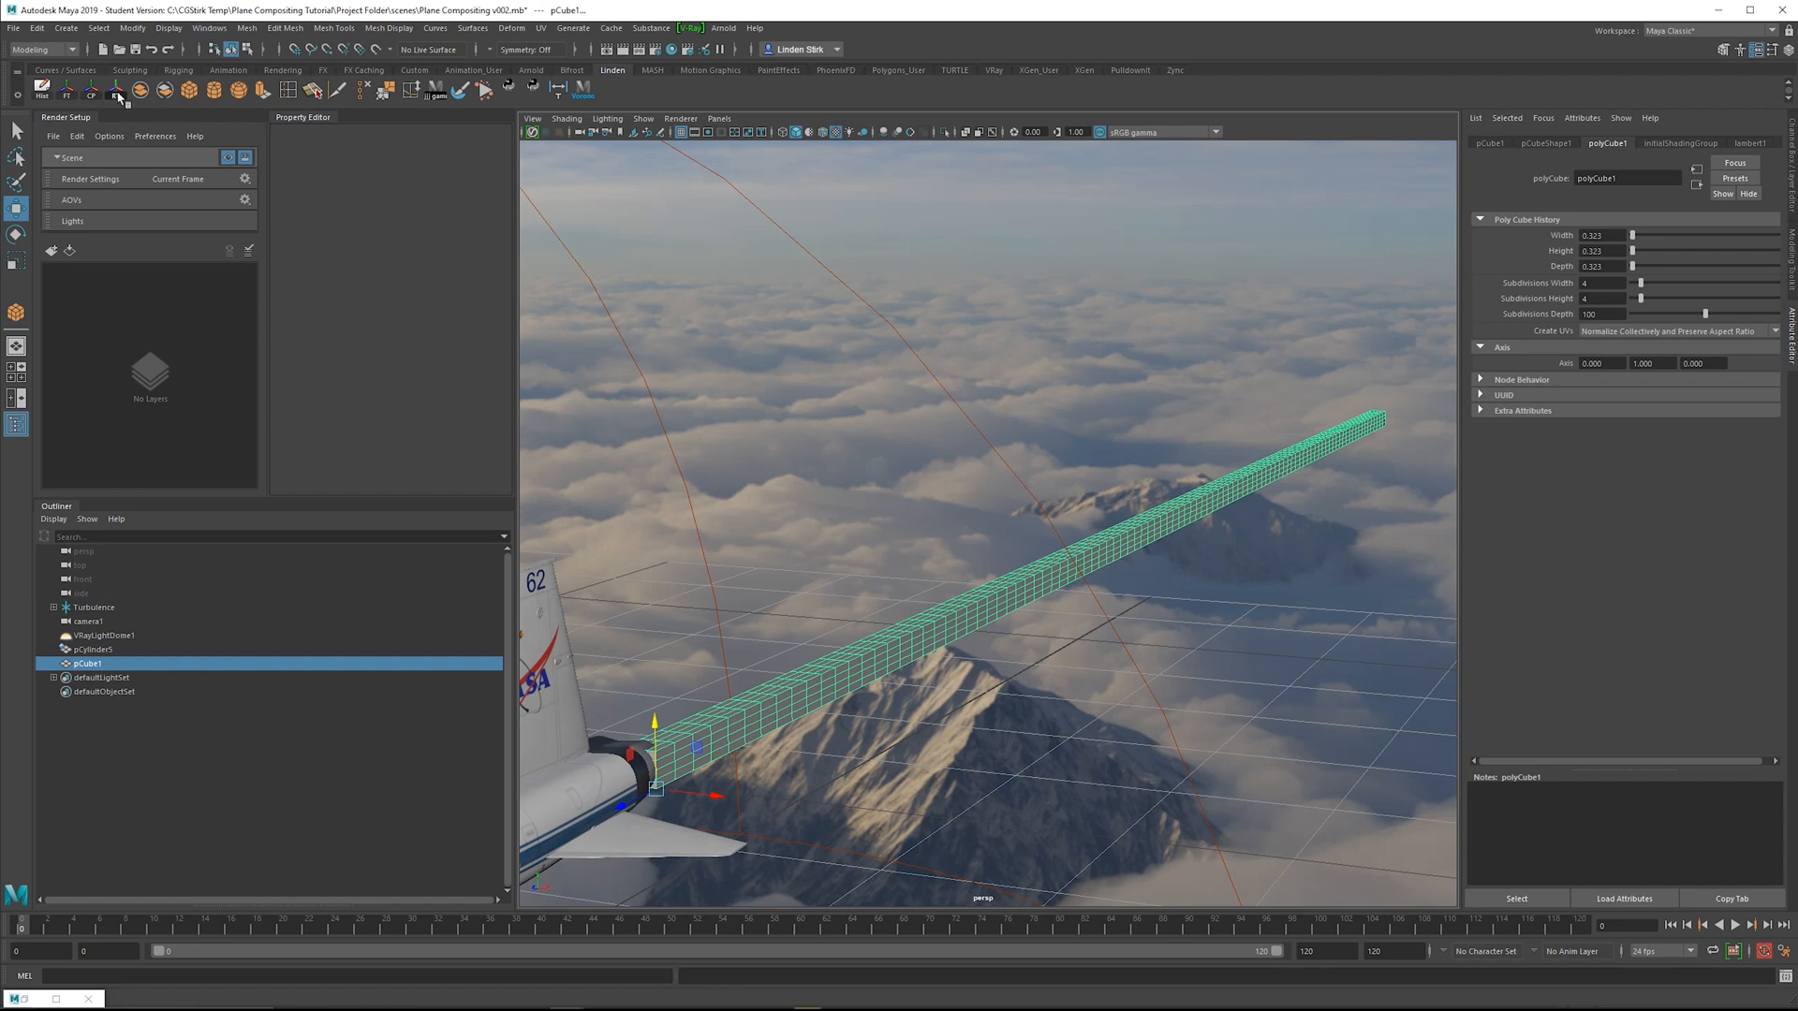
Delete the construction history of the trail box pCube1
click(37, 28)
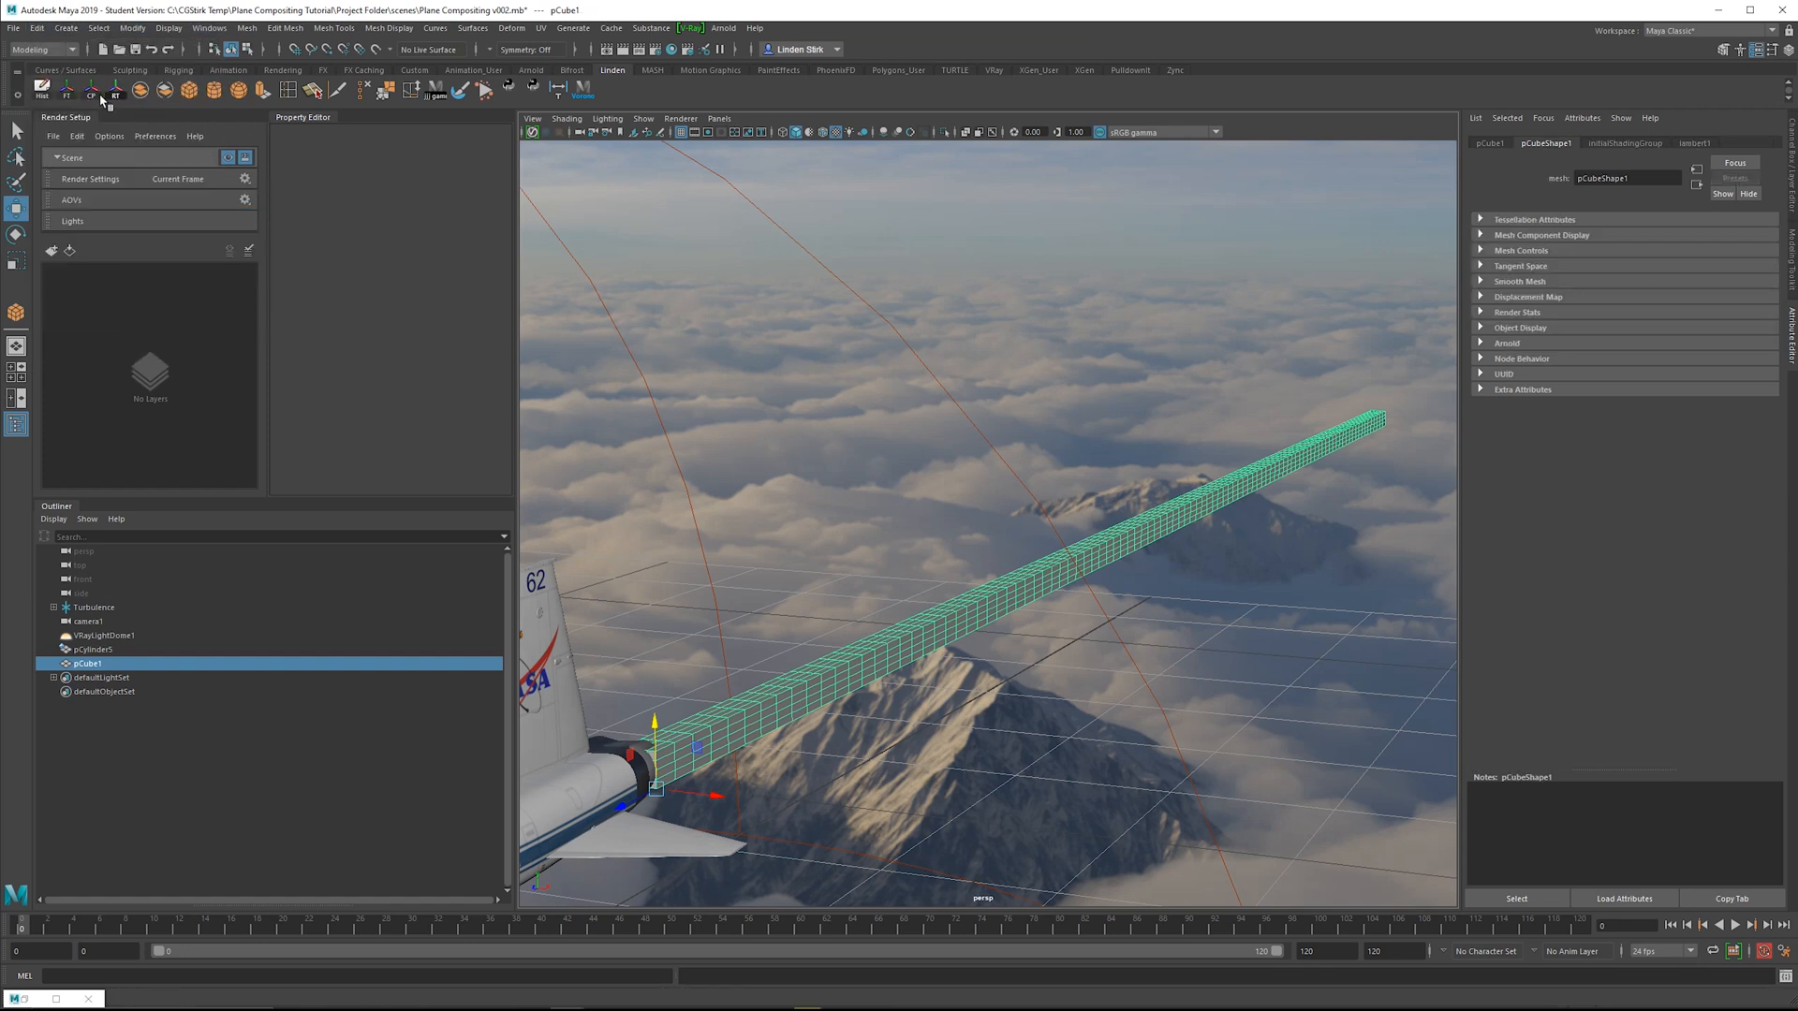
mouse_move(470, 32)
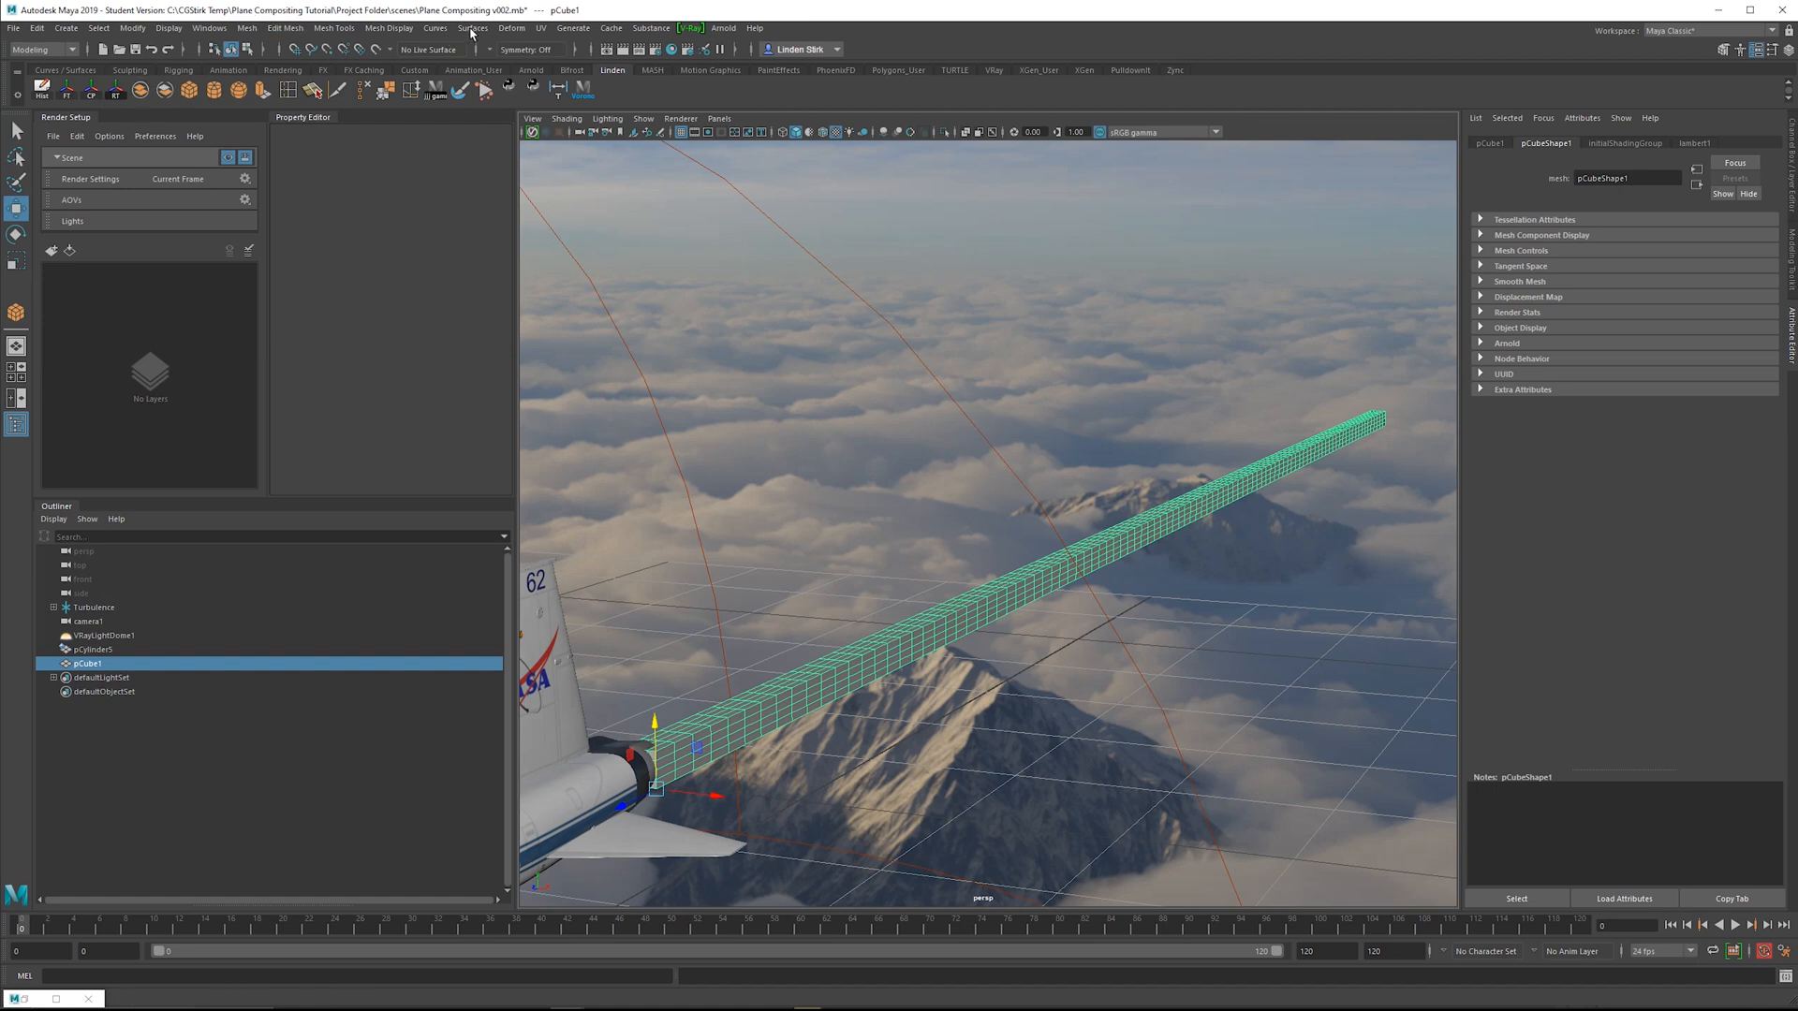
Add a nonlinear Flare deformer to the trail box via Deform > Nonlinear, then deselect its handle
click(511, 28)
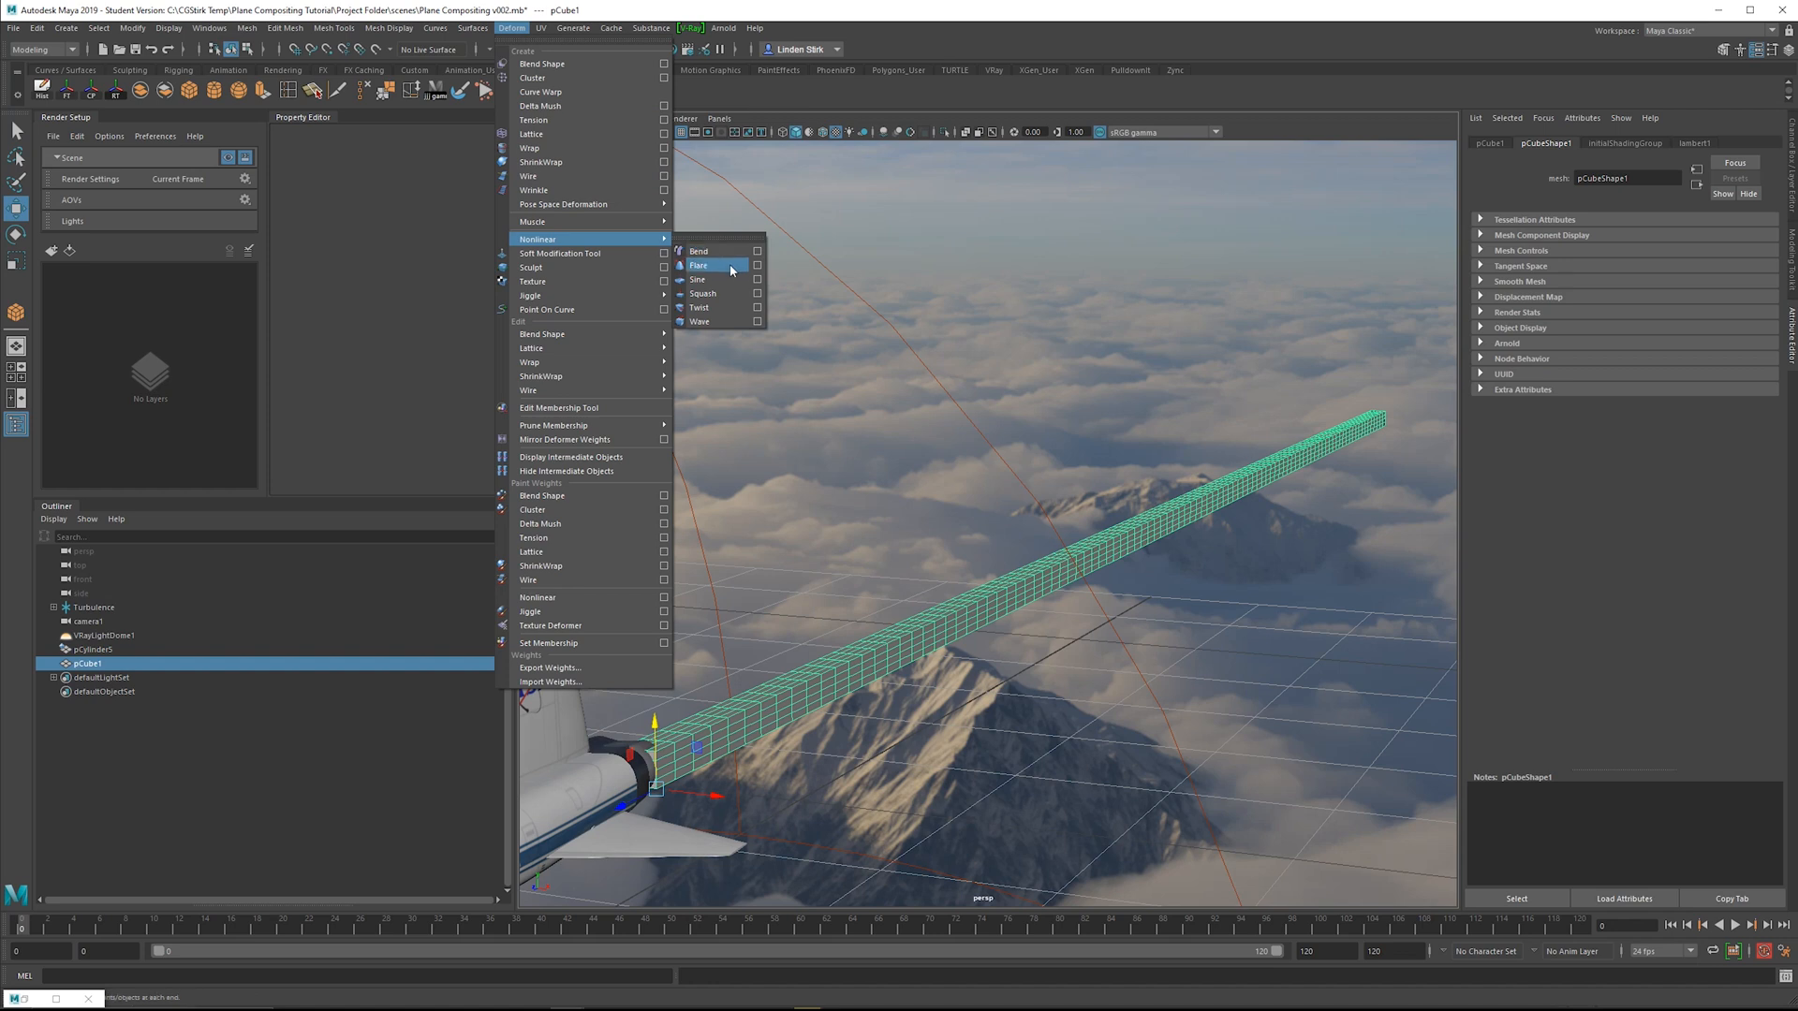
click(698, 264)
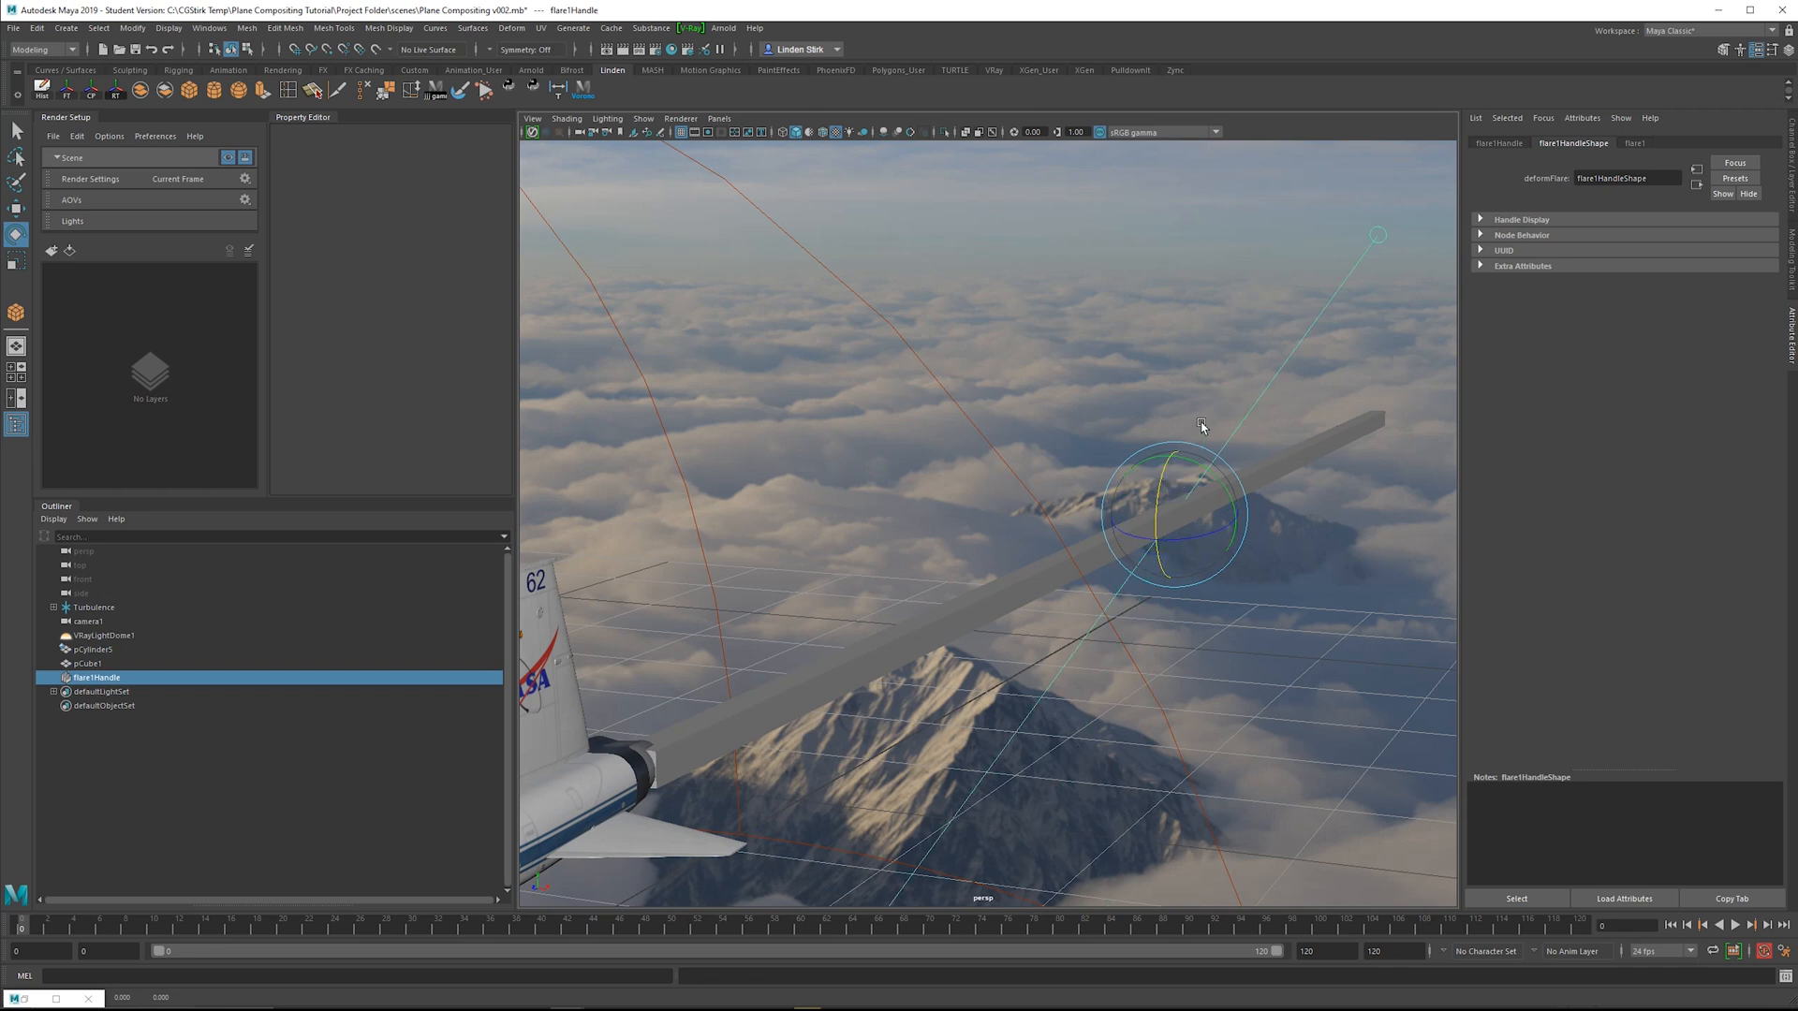
click(1632, 142)
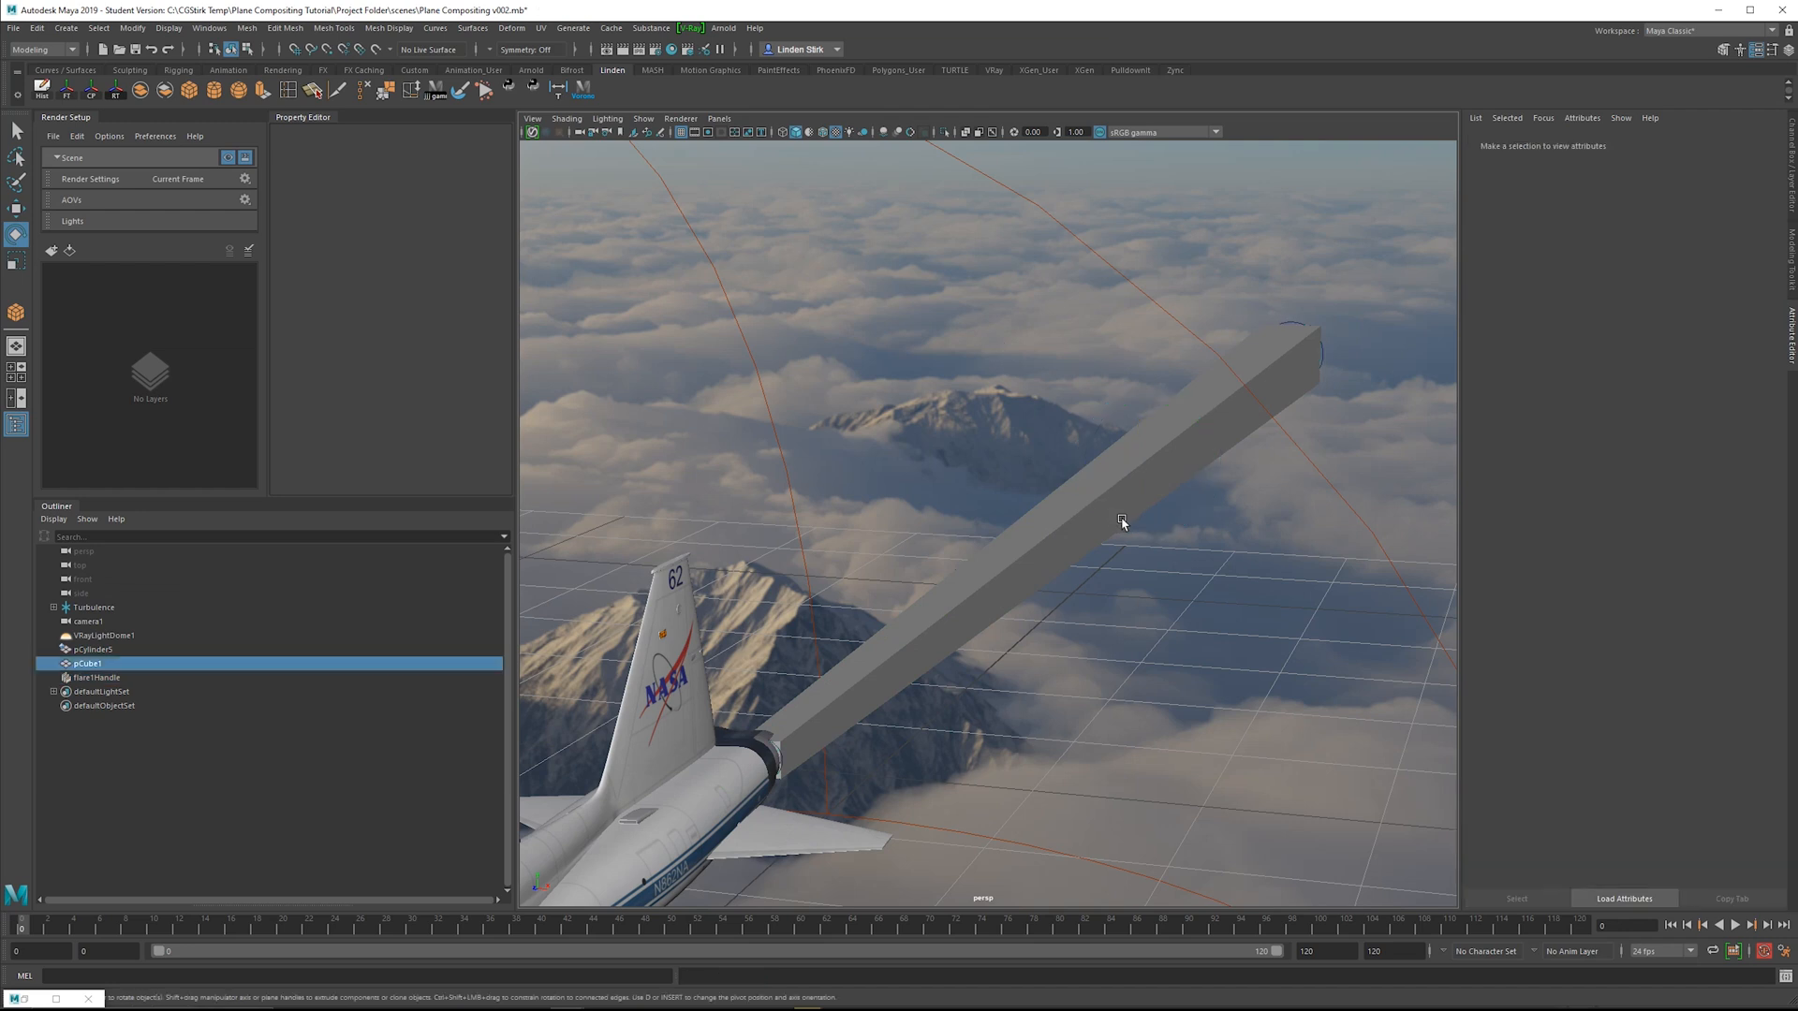
Apply an Automatic UV projection to the trail box in the UV Editor and close the editor
click(511, 28)
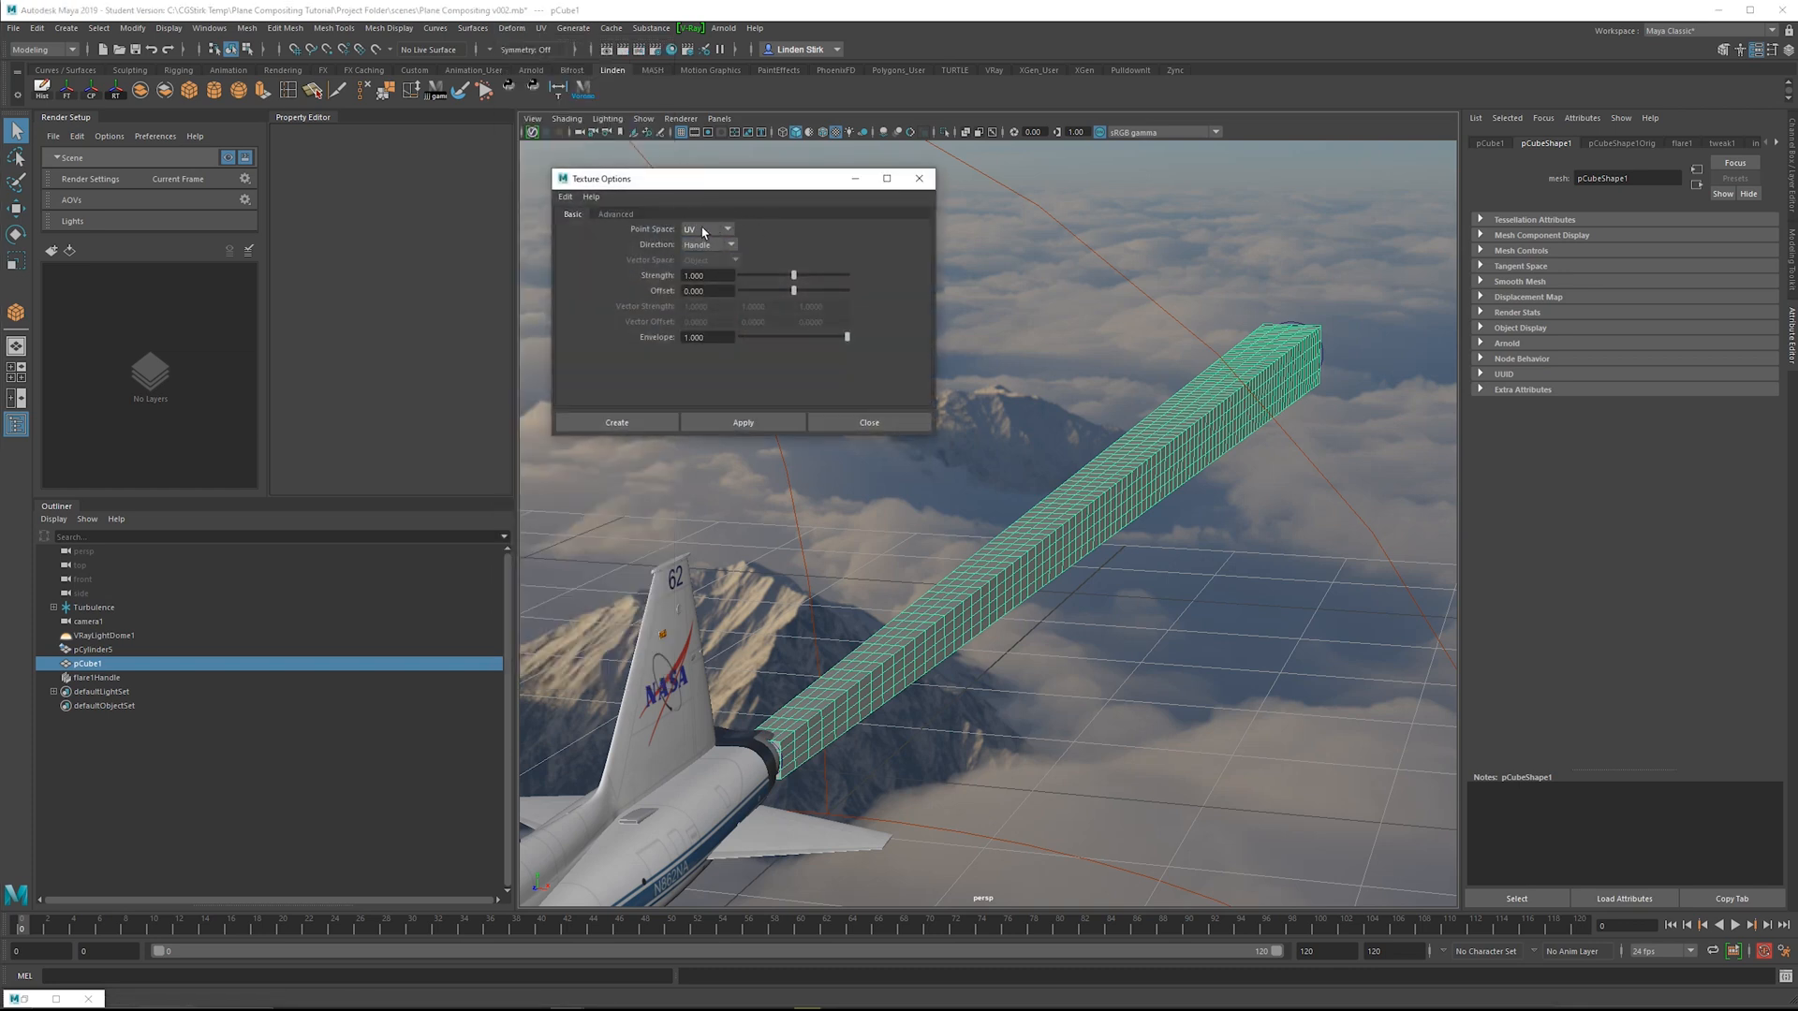
click(539, 28)
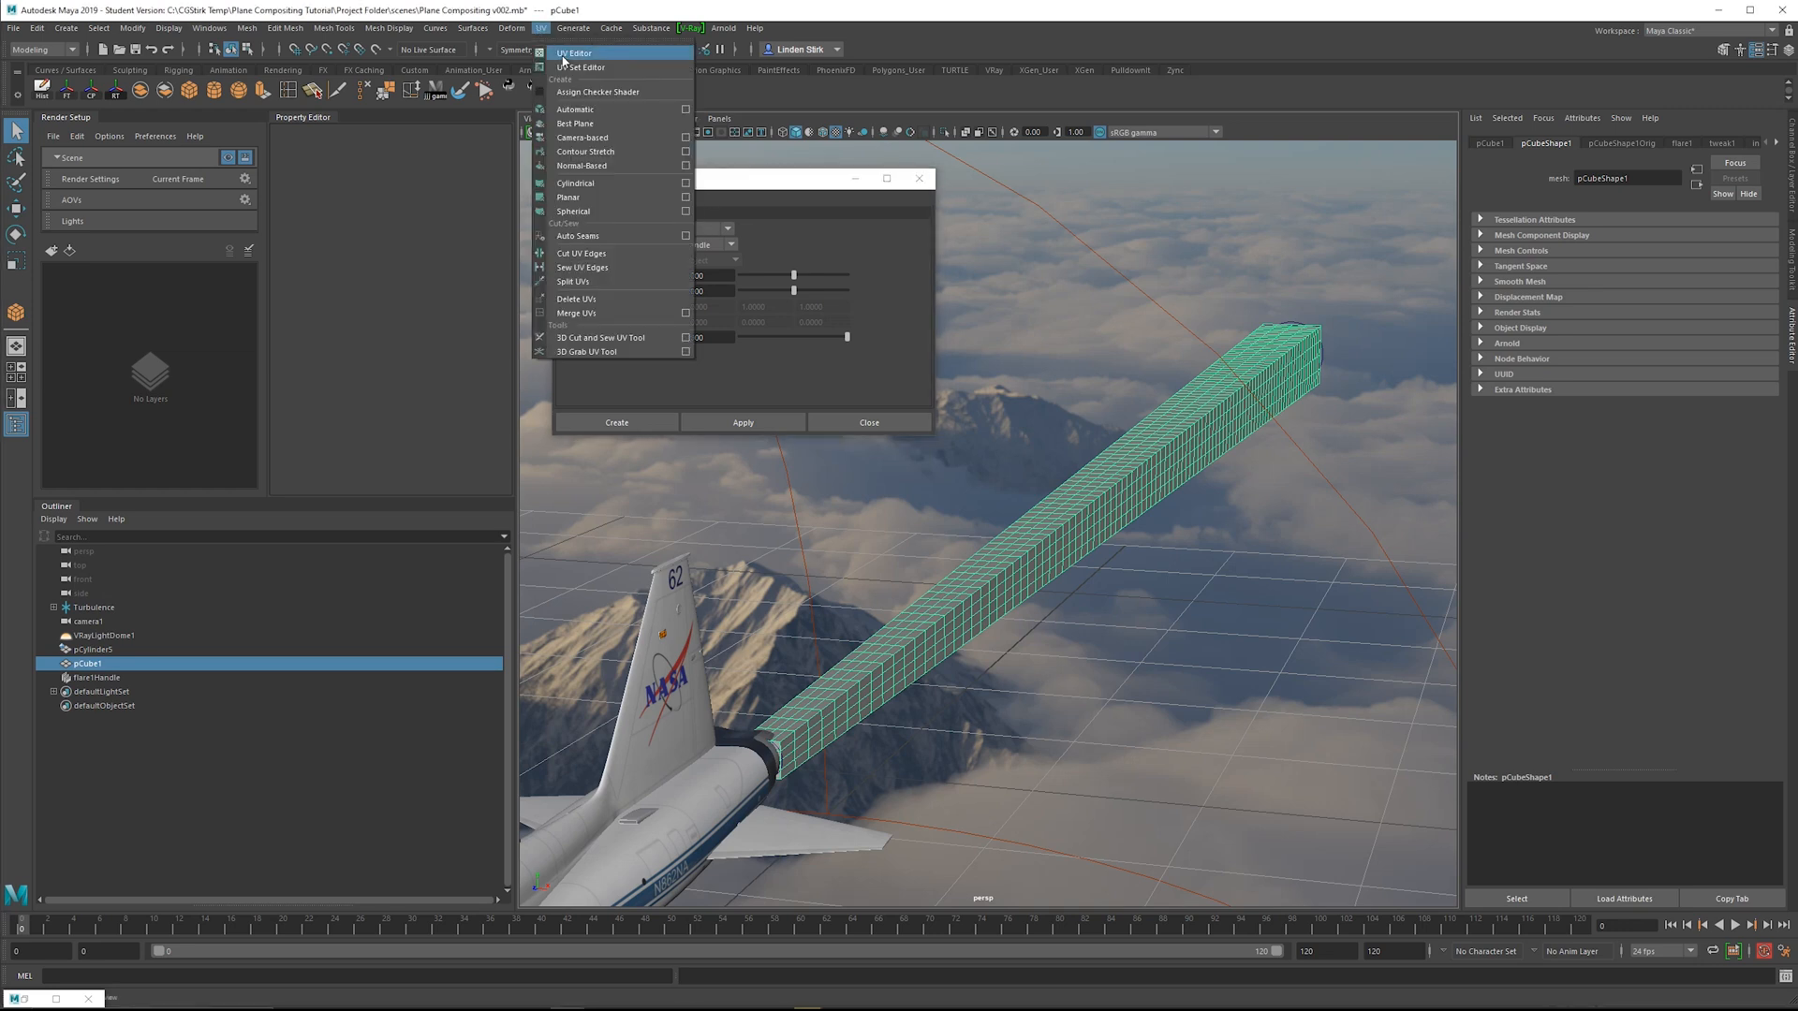
click(573, 53)
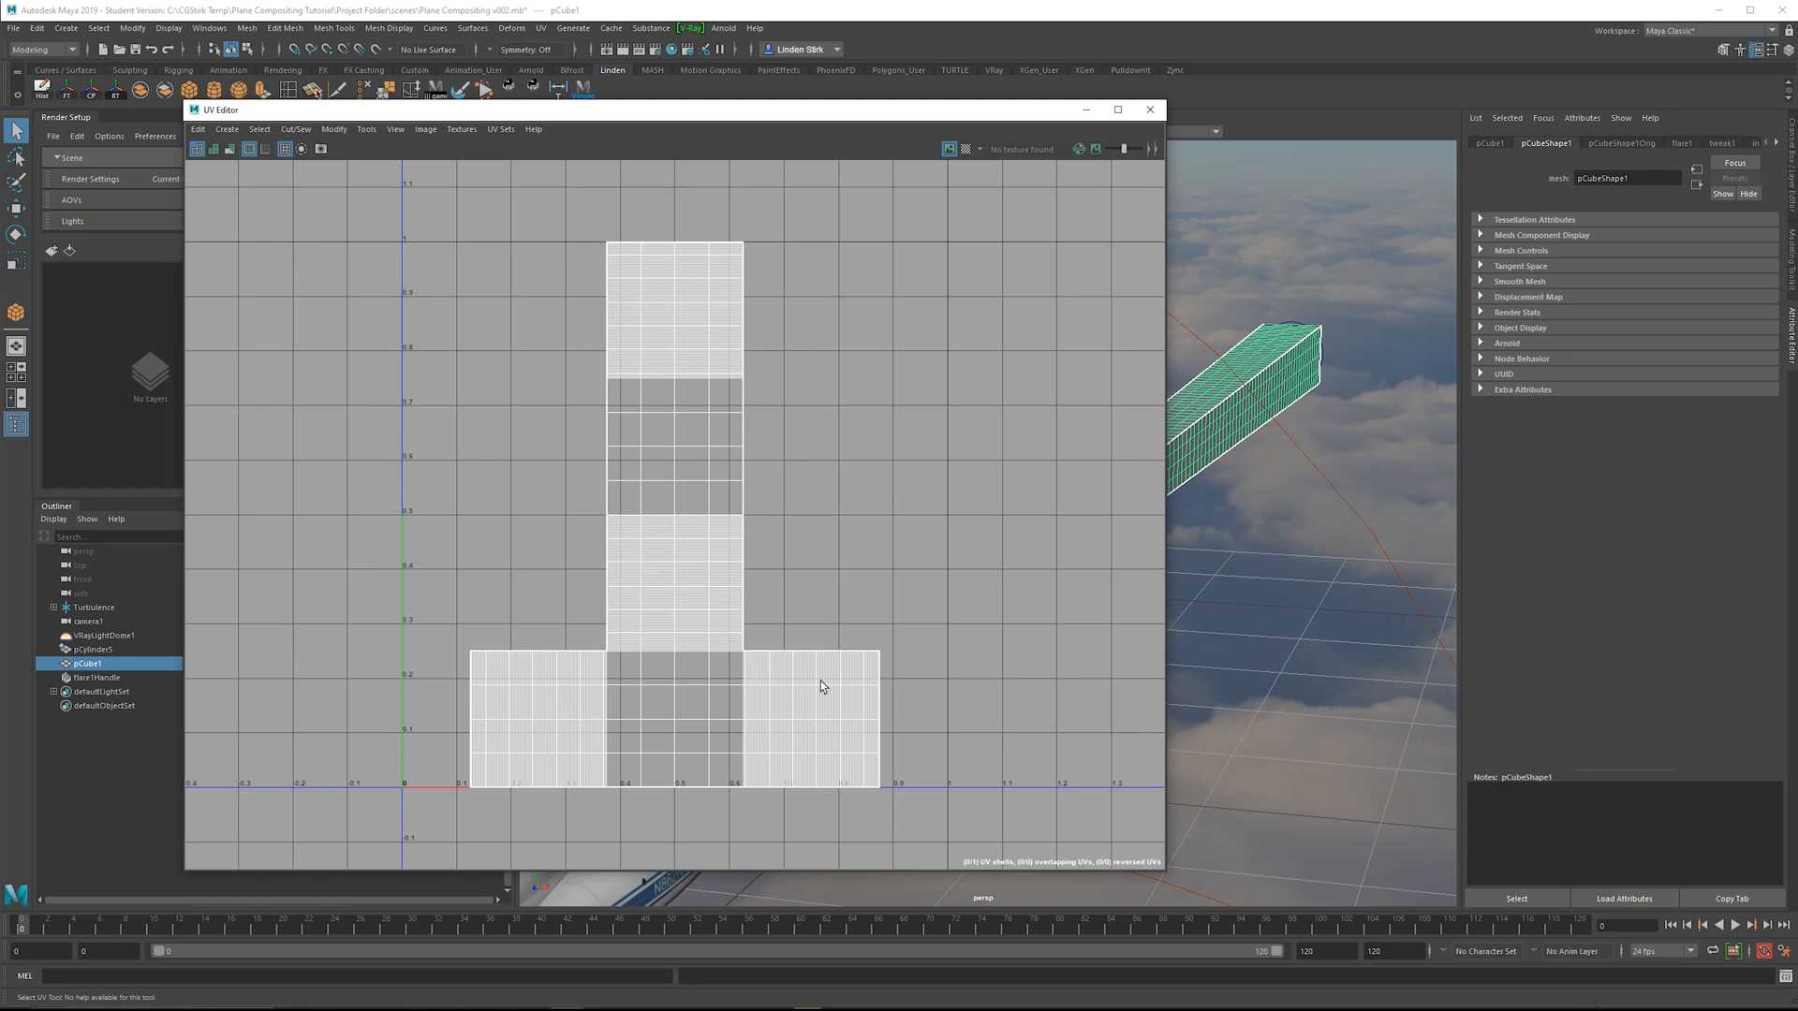
mouse_move(395, 146)
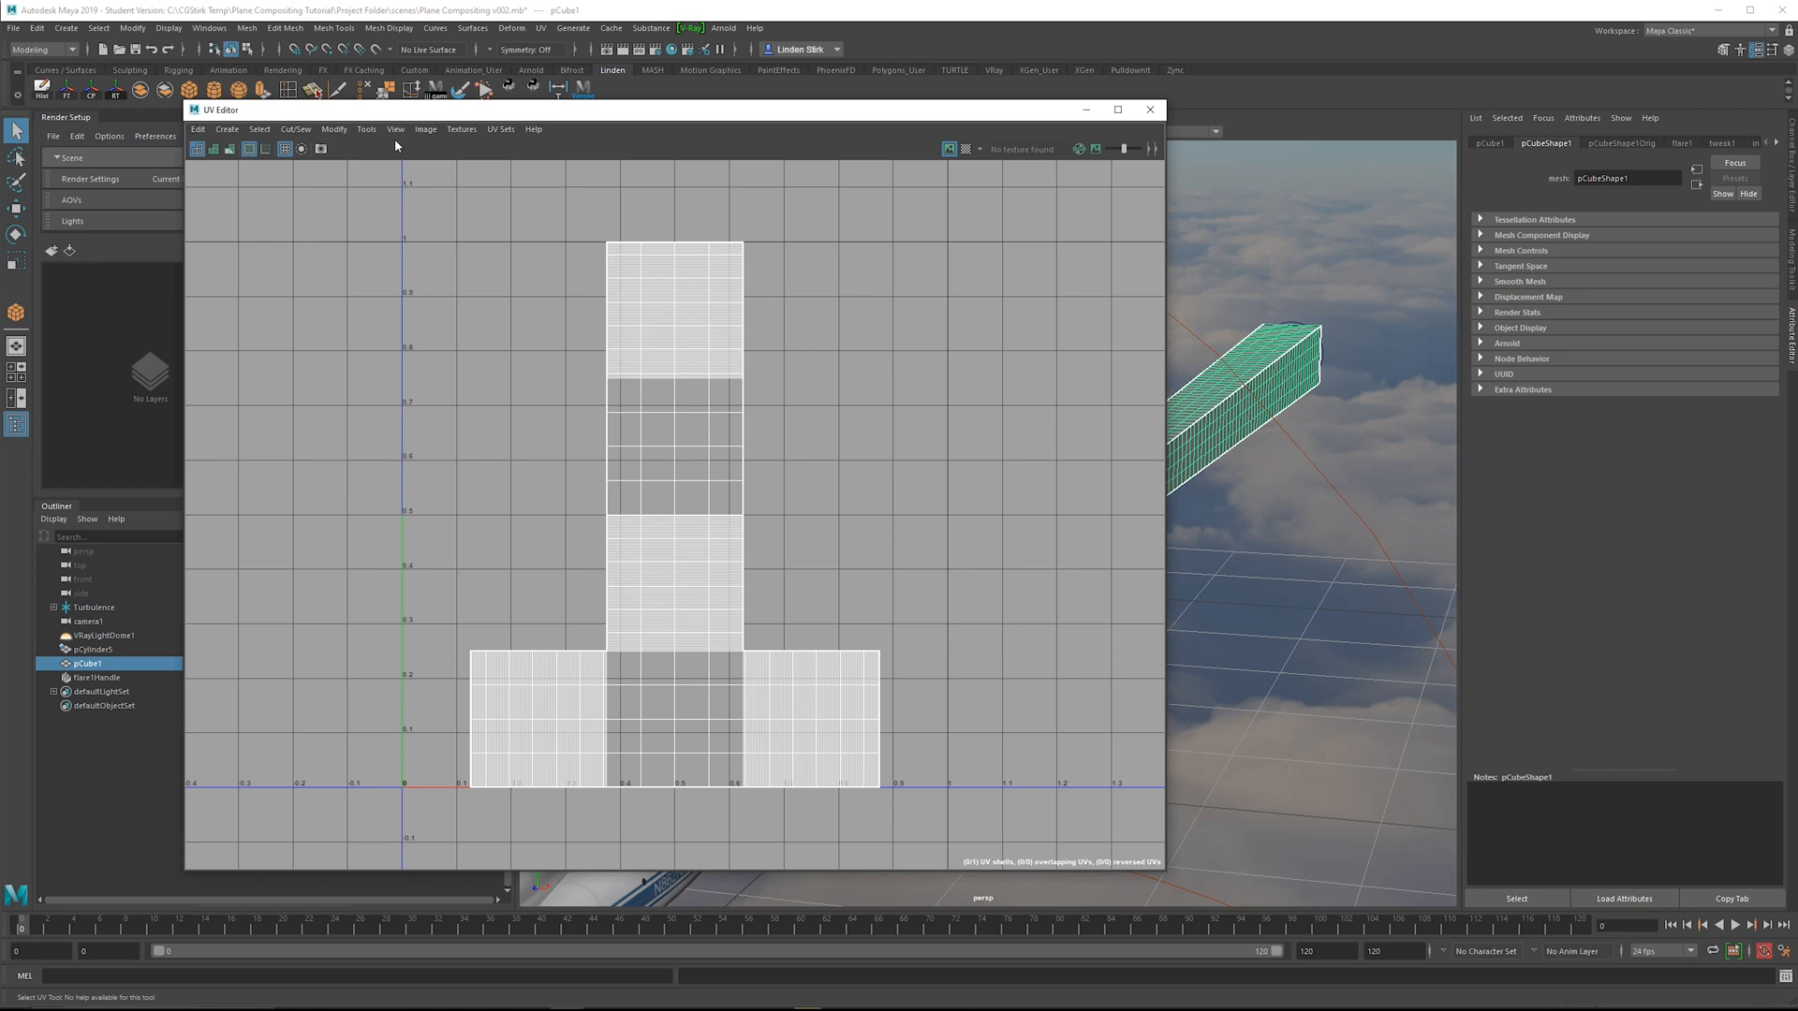
click(539, 28)
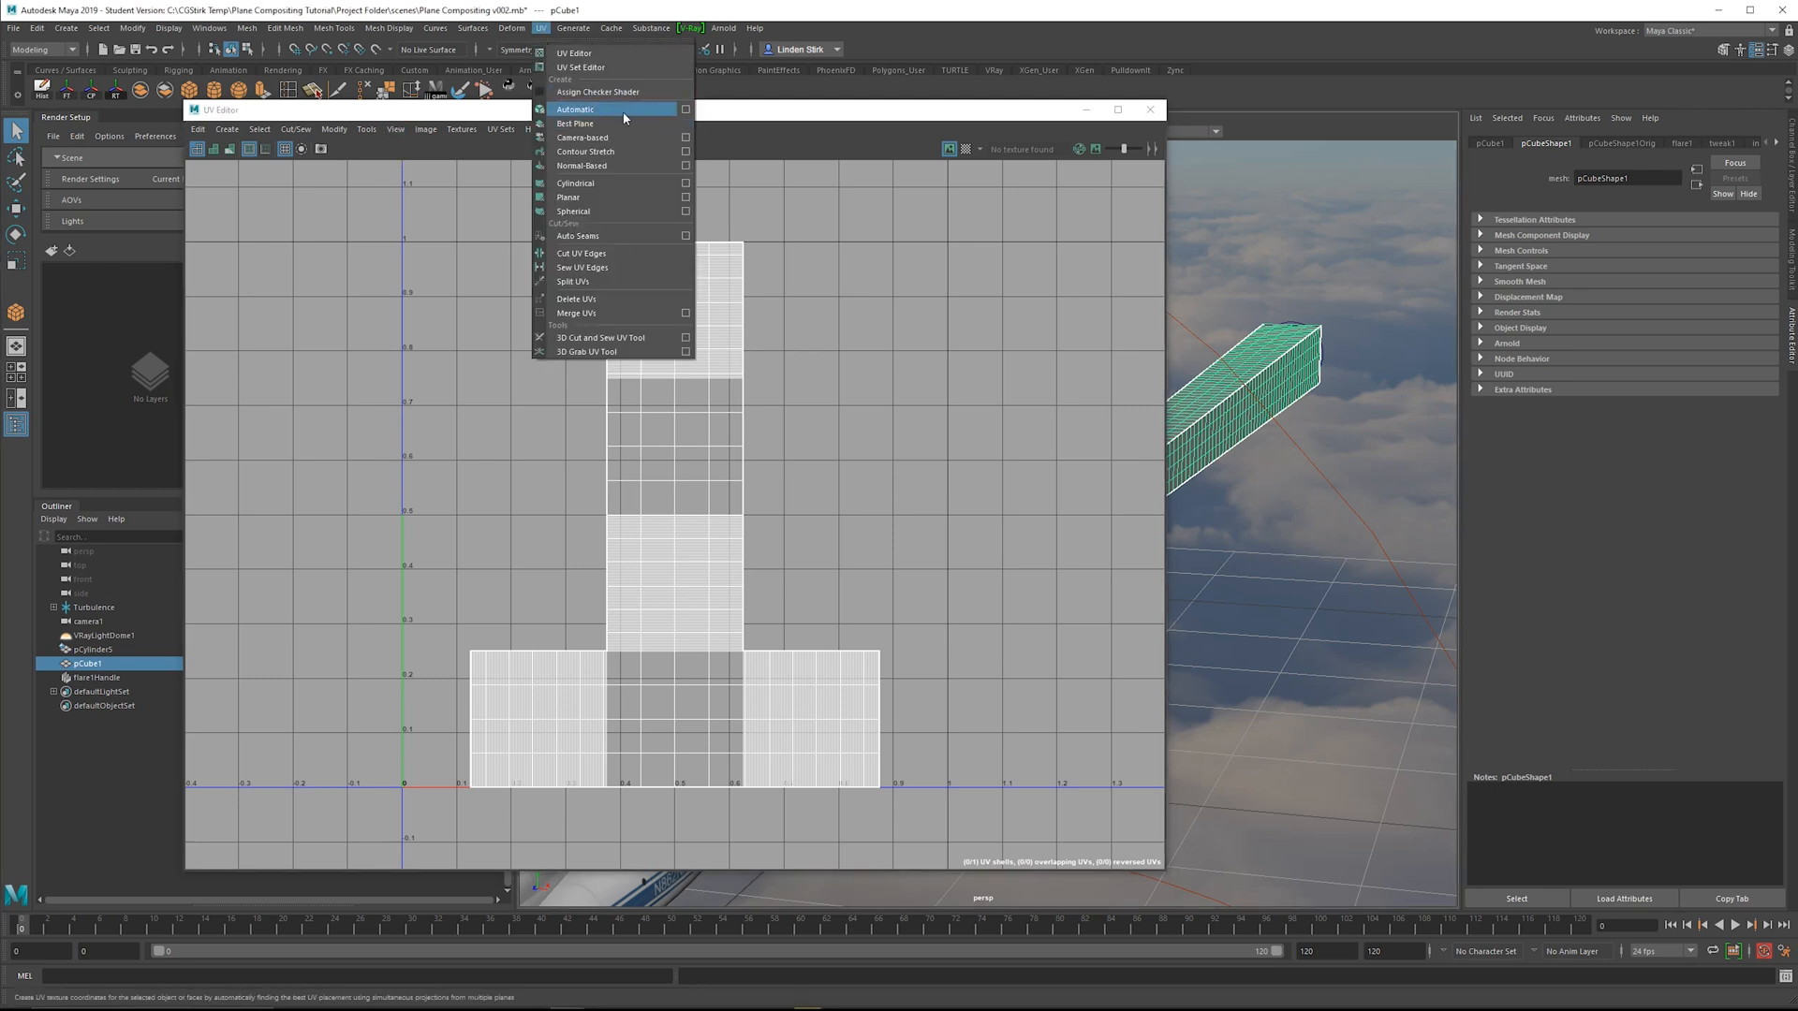
click(574, 109)
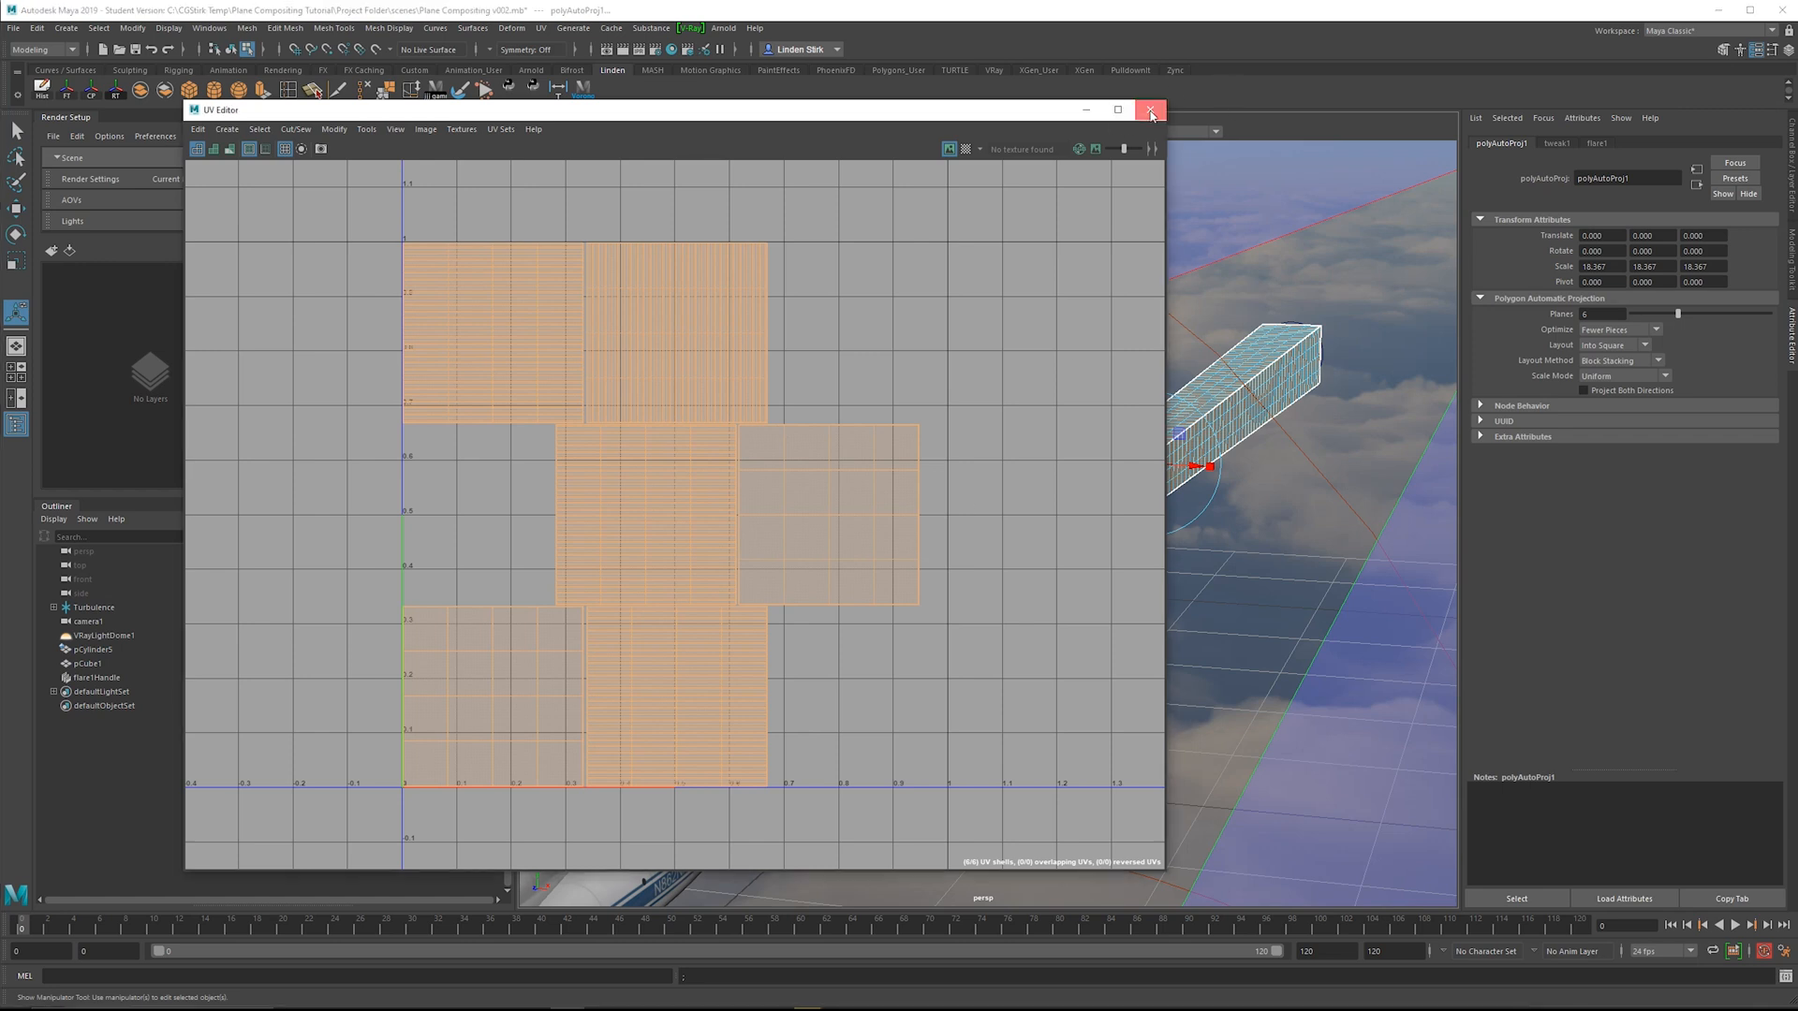
click(1150, 108)
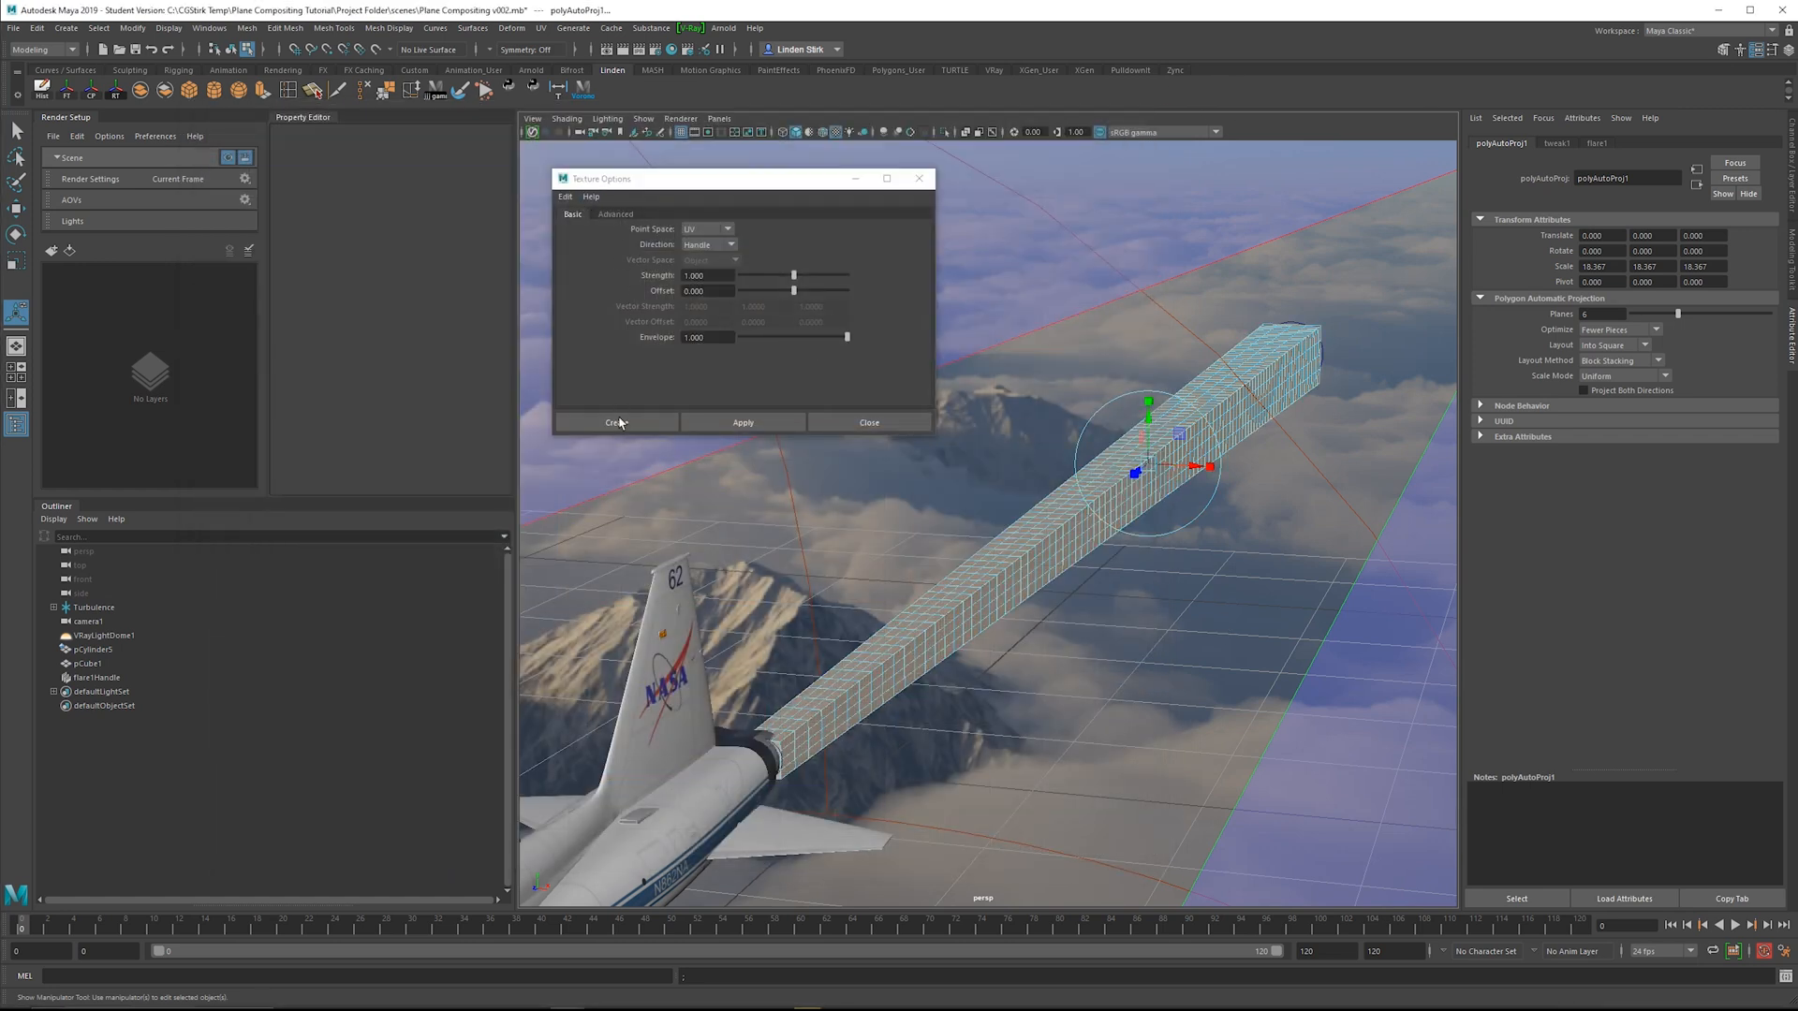
Create a texture deformer on the trail box driven by a noise texture
click(616, 421)
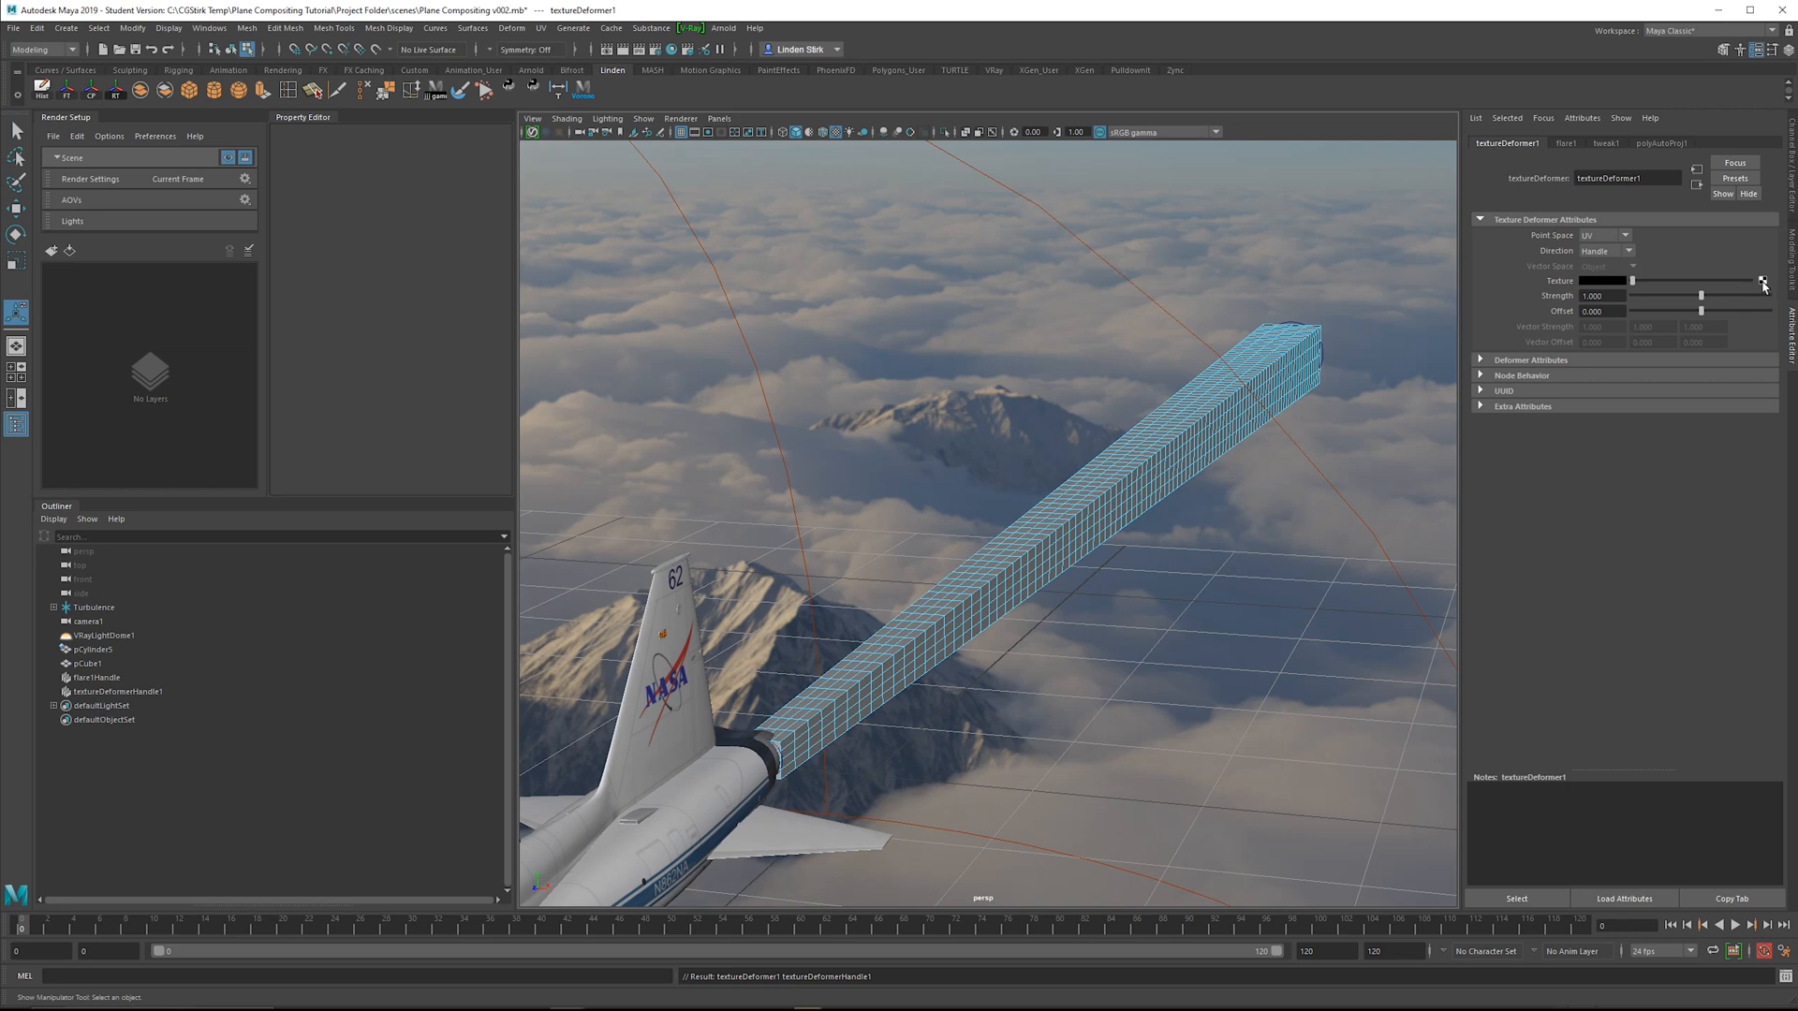
click(1762, 281)
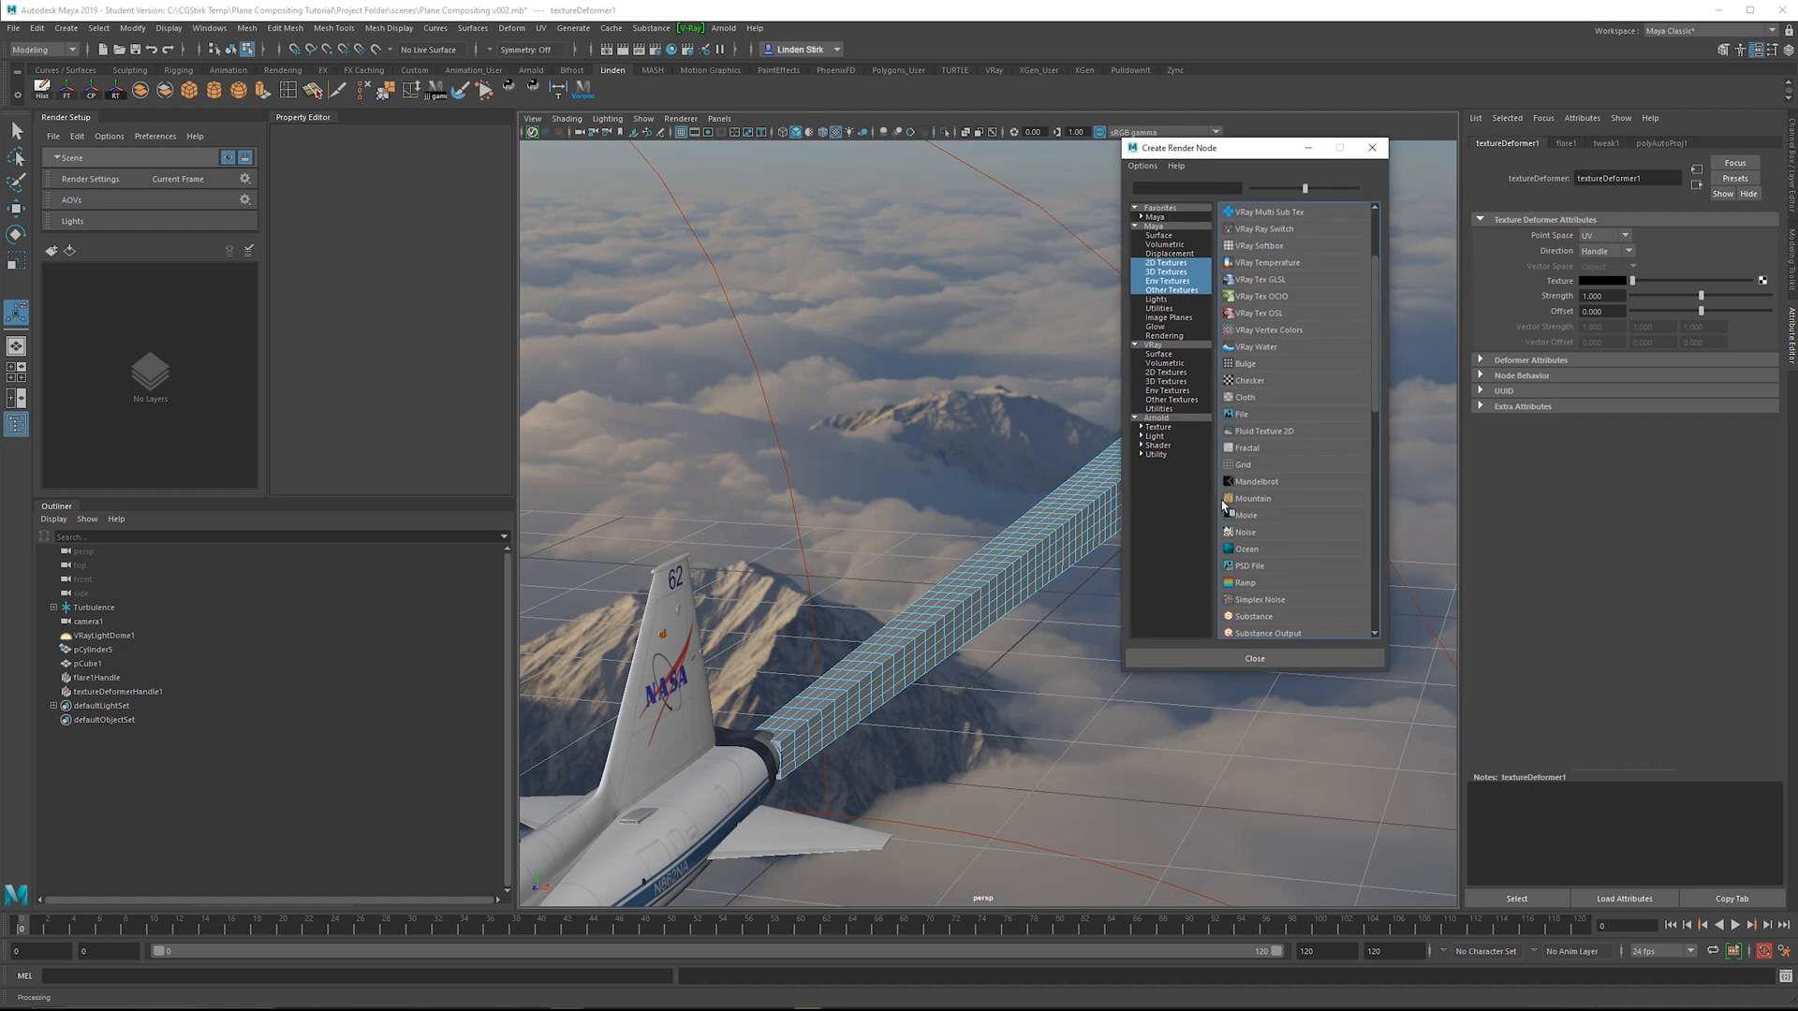
click(1243, 530)
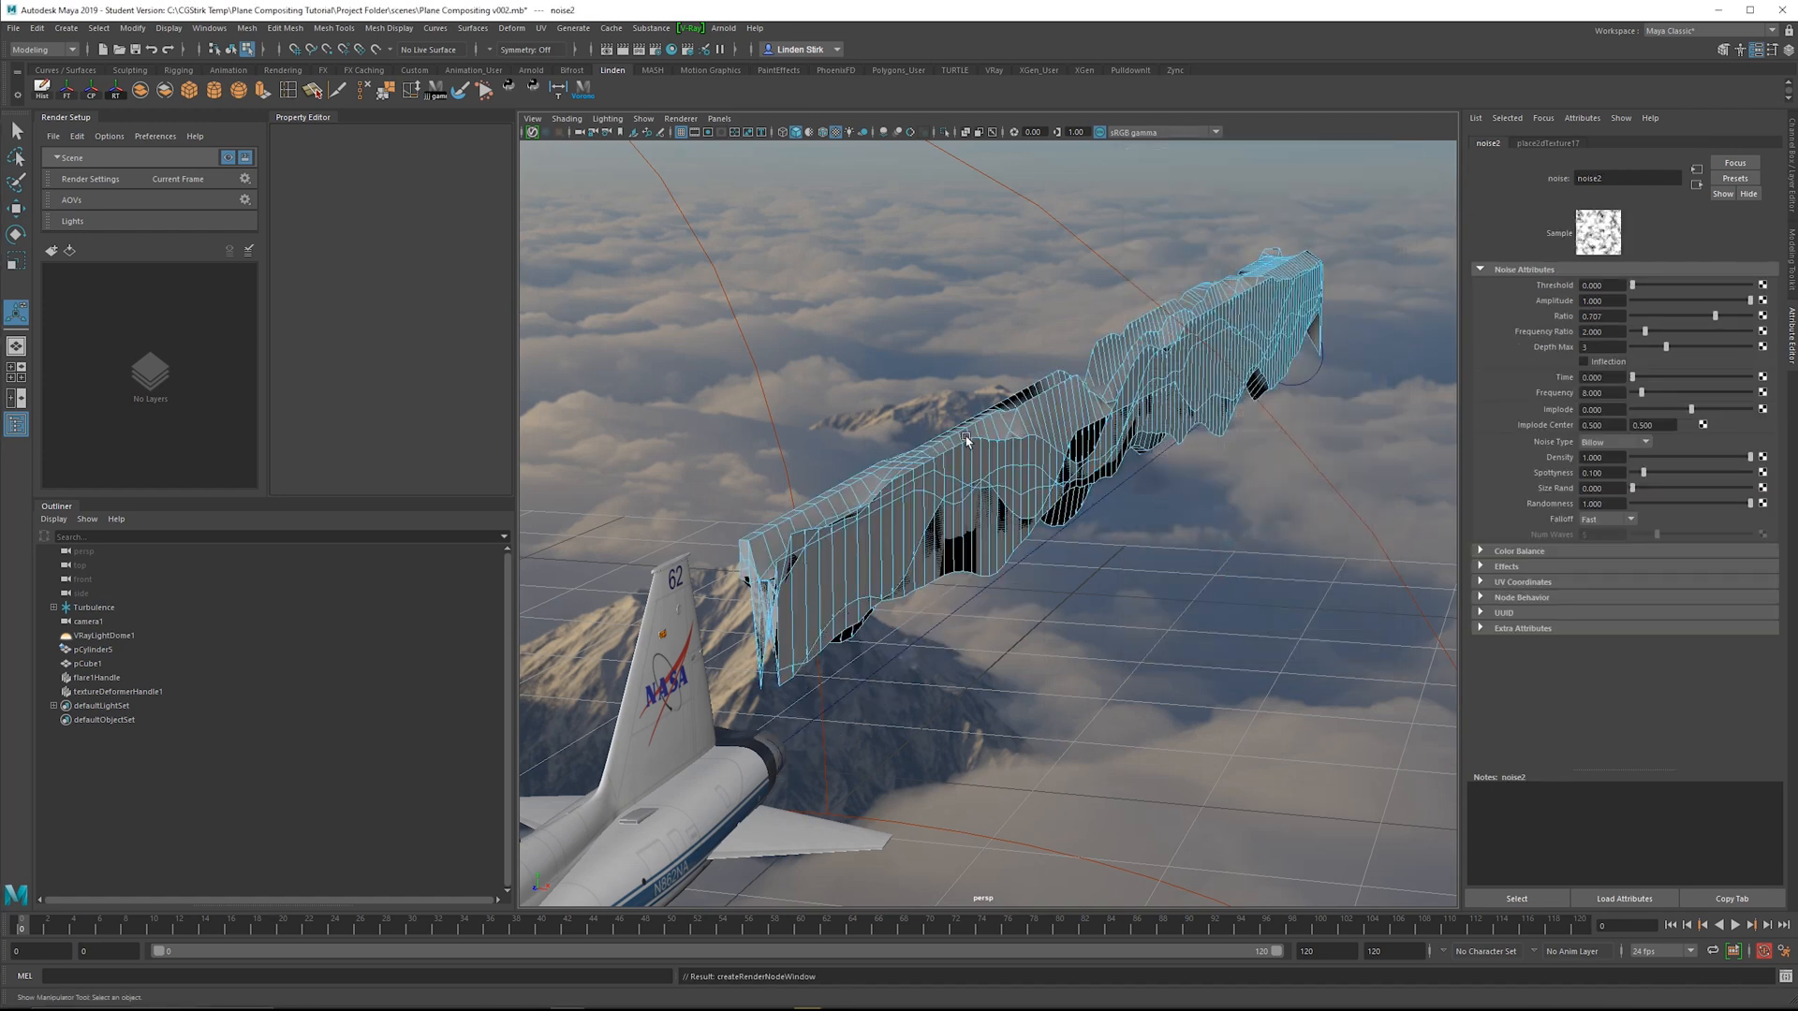
mouse_move(1699, 186)
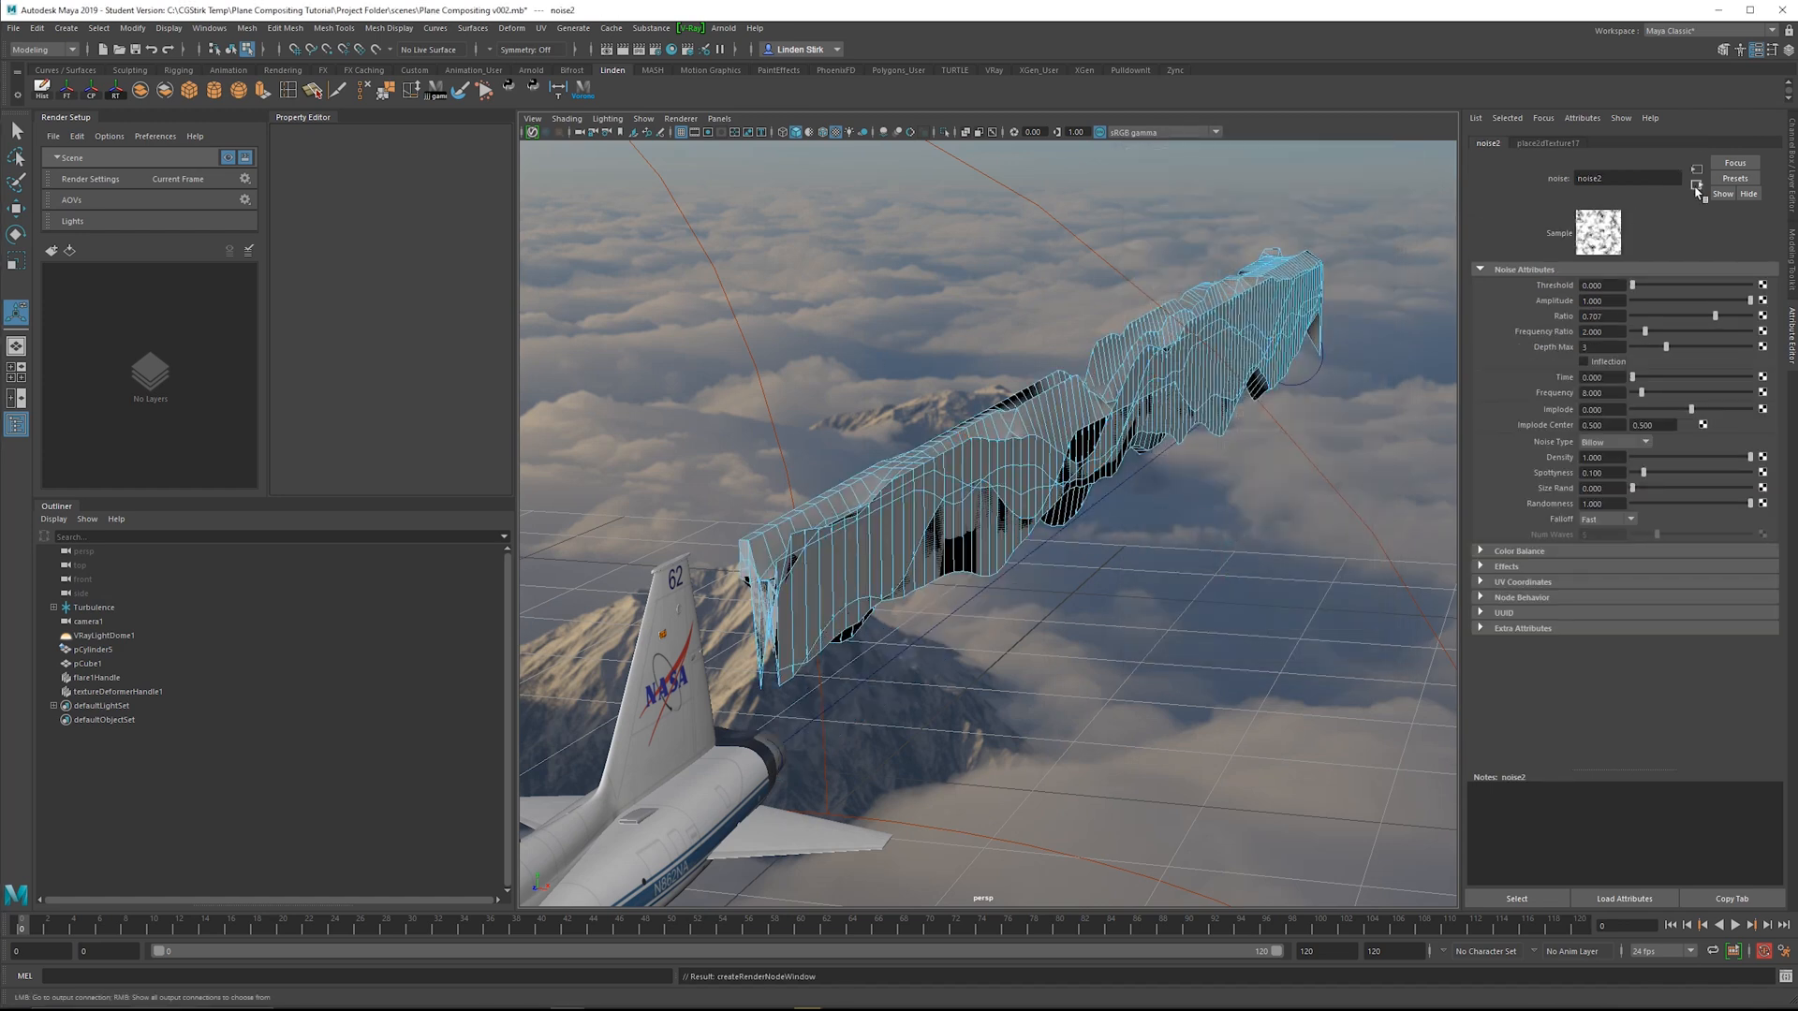
Set the noise2 texture's Noise Type to Billow and shift its Time value
click(1505, 142)
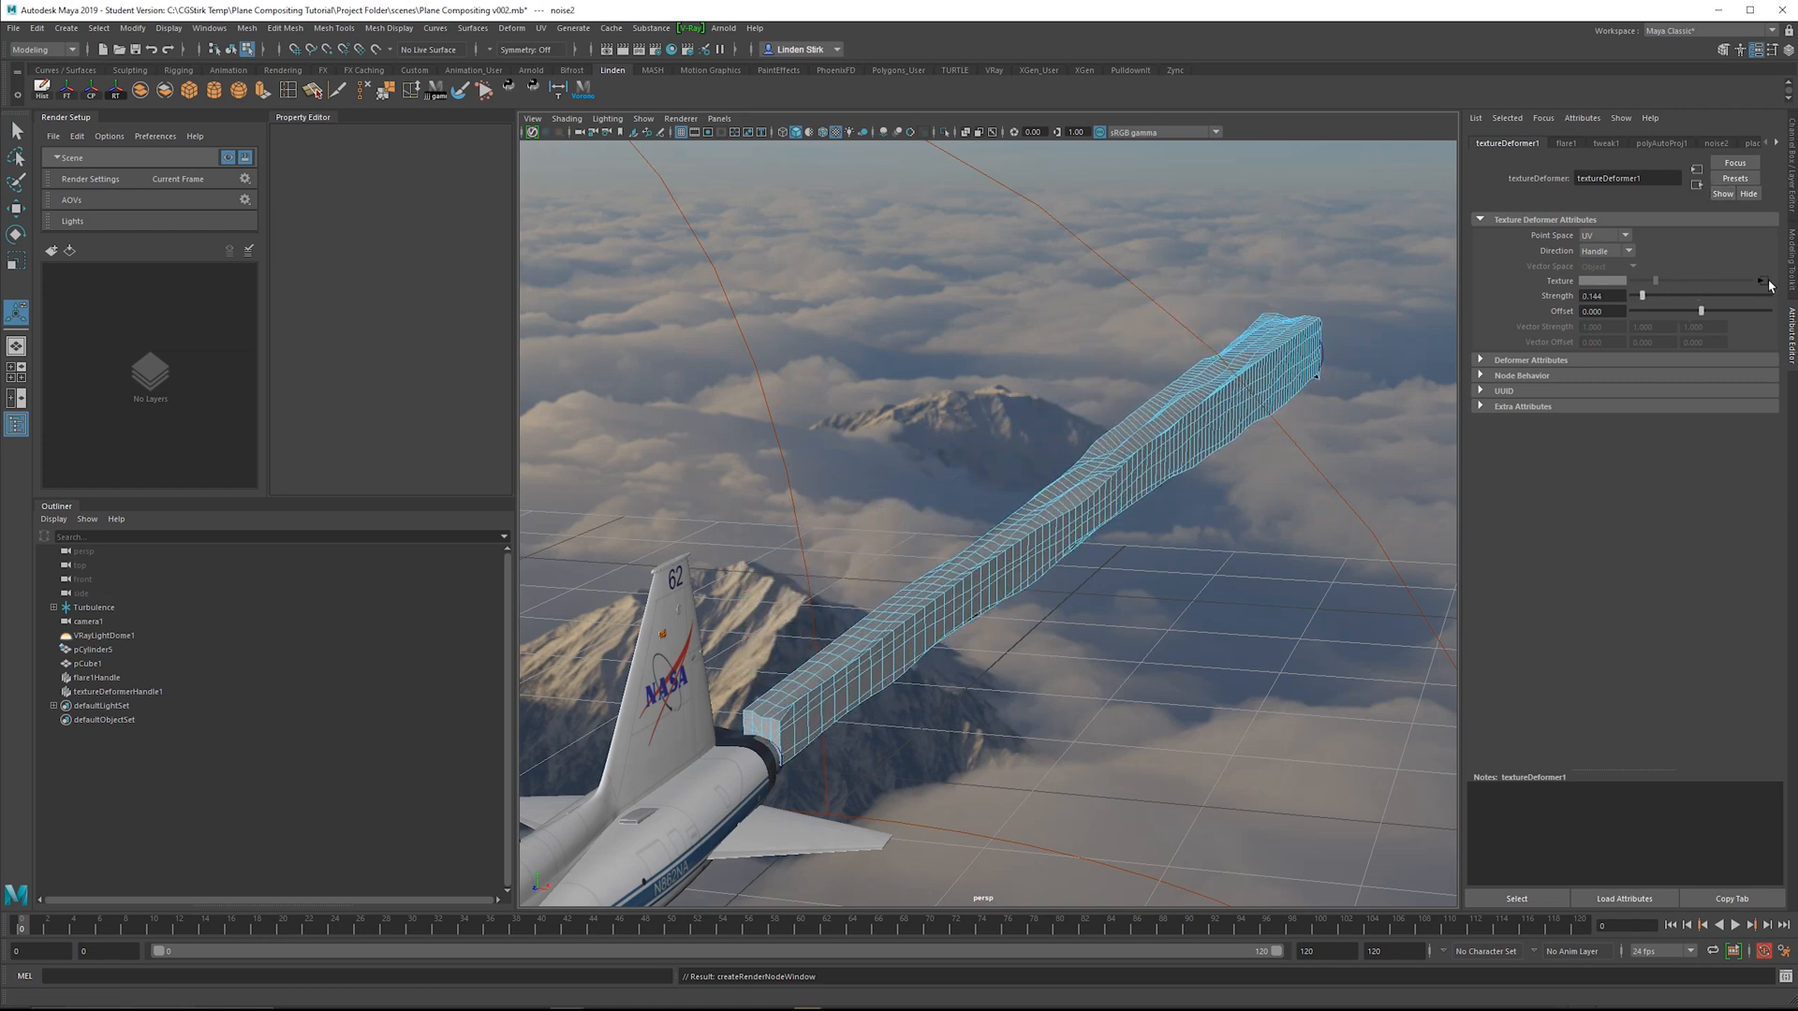
click(1717, 142)
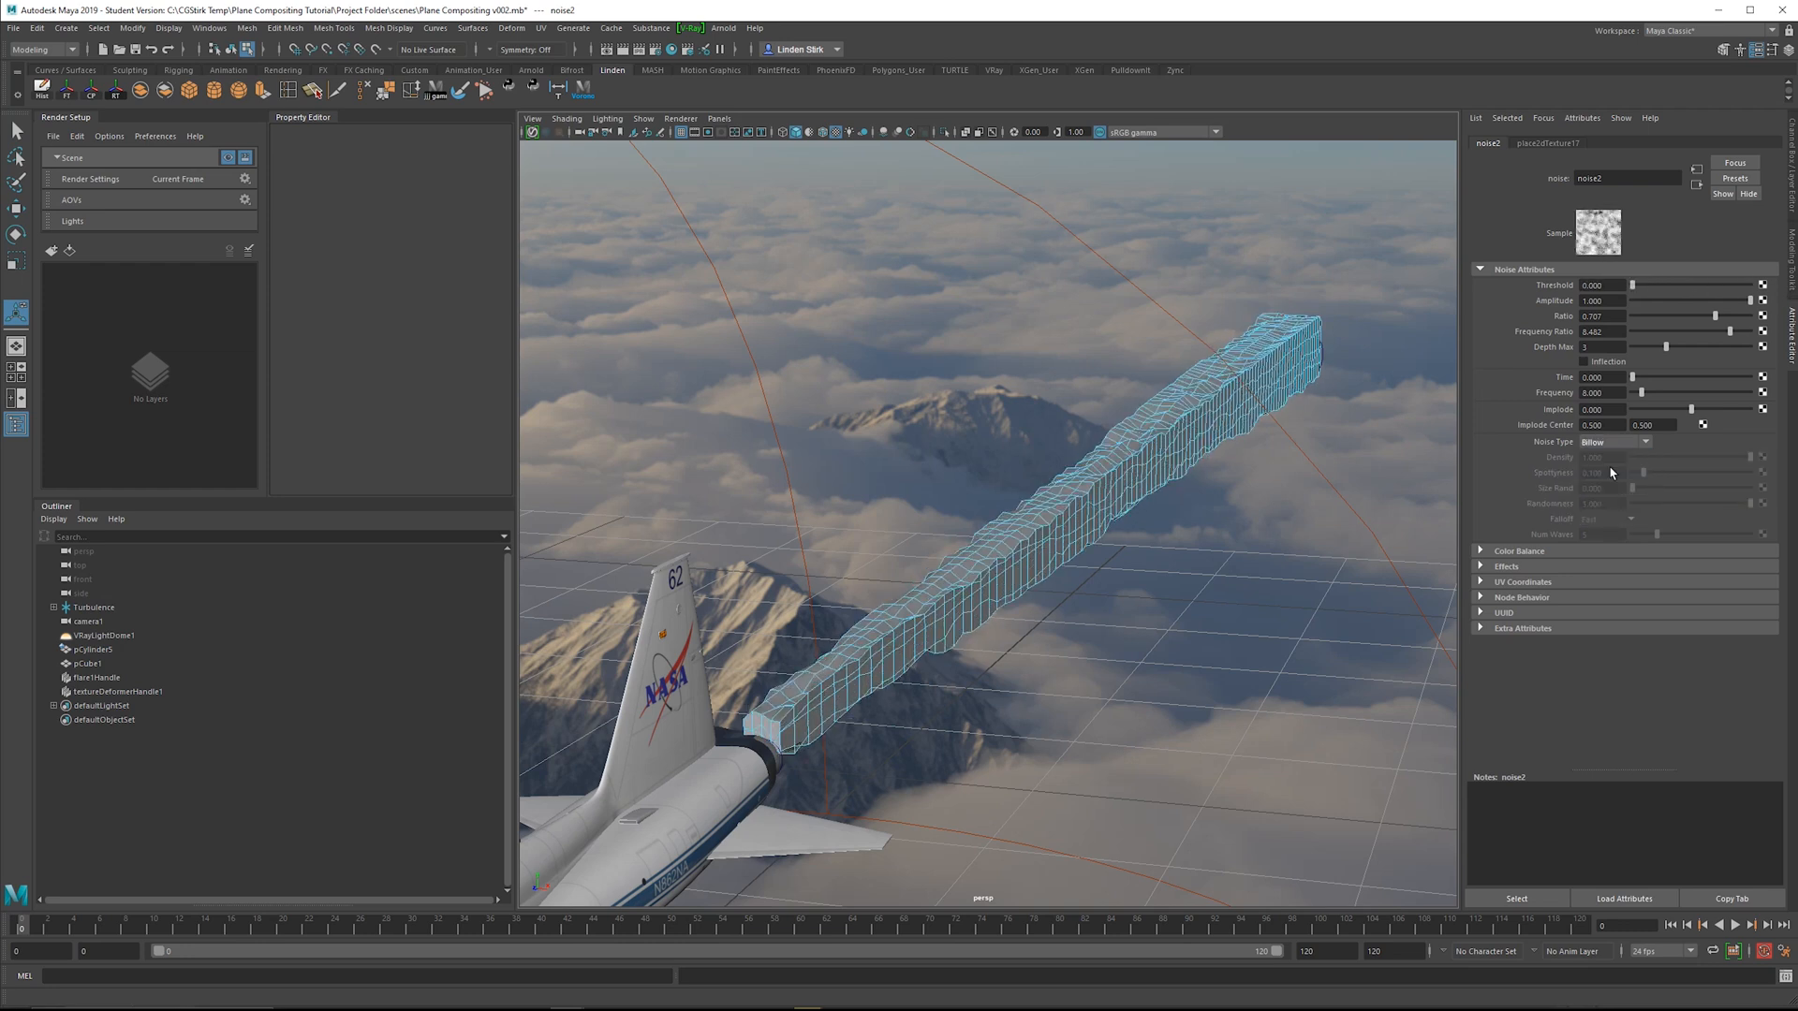
click(1616, 442)
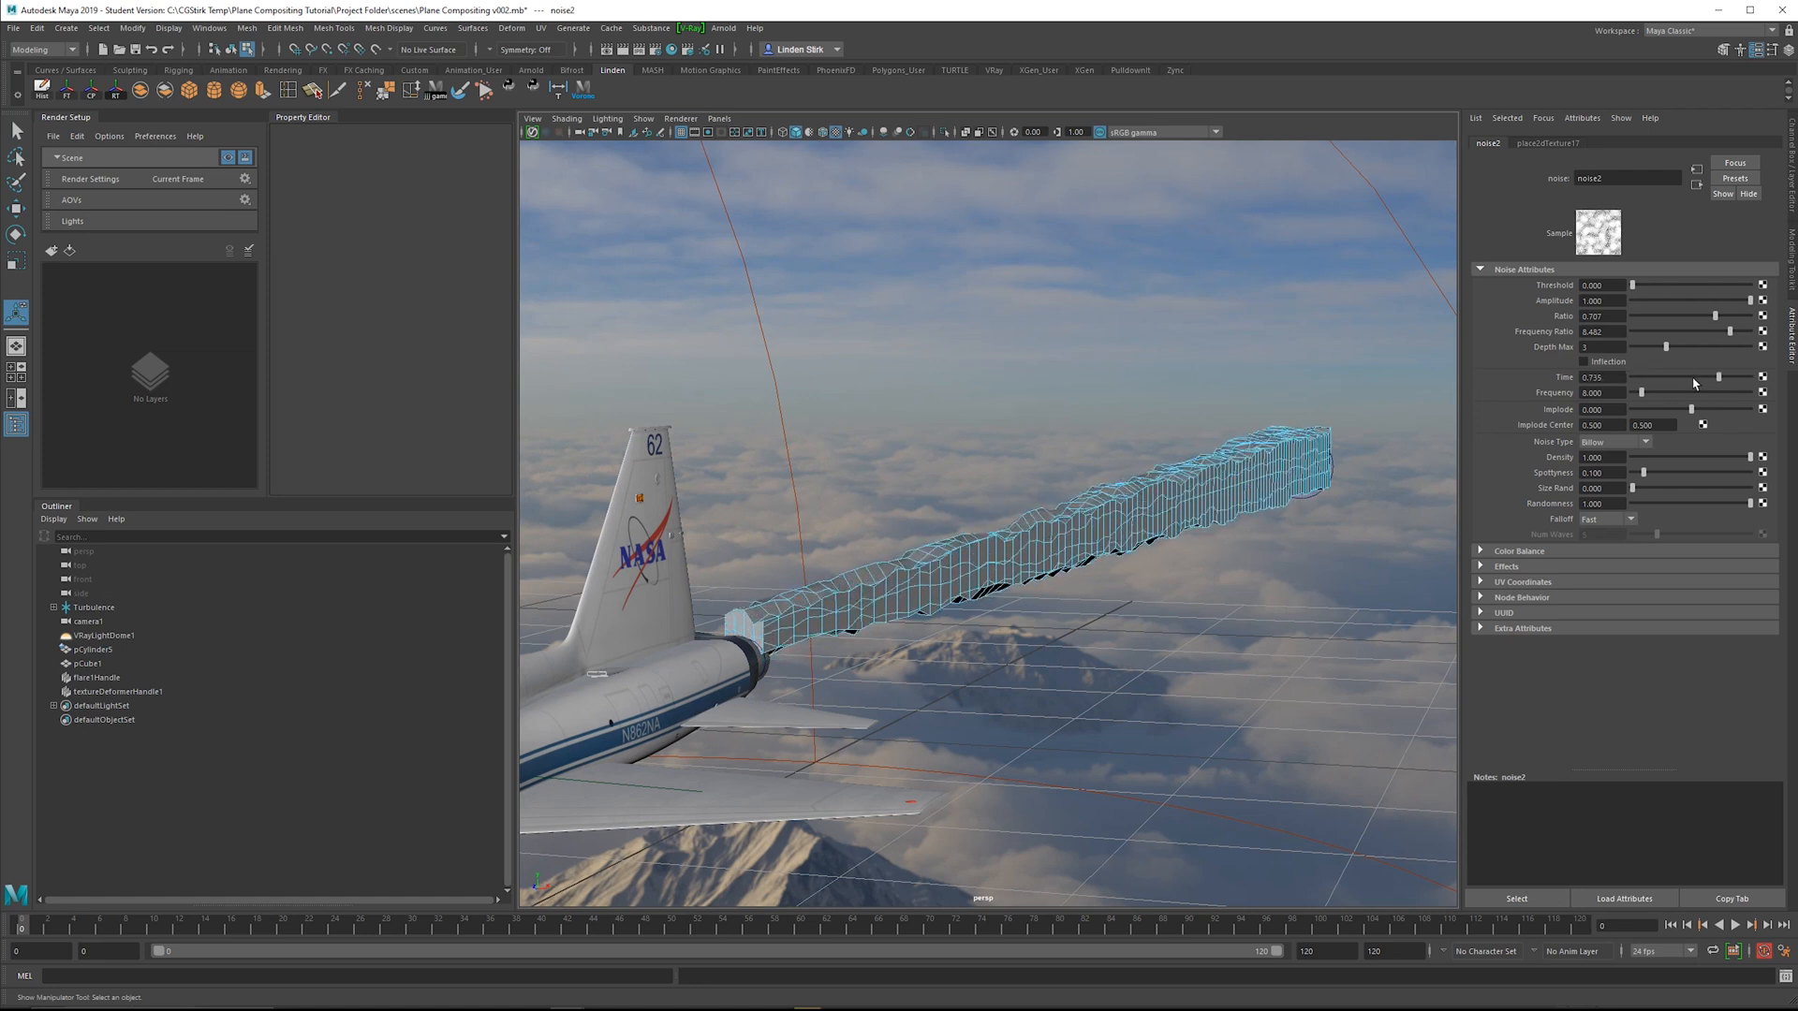
Create the expression noise2.time = time; so the noise animates with scene time
right_click(1616, 376)
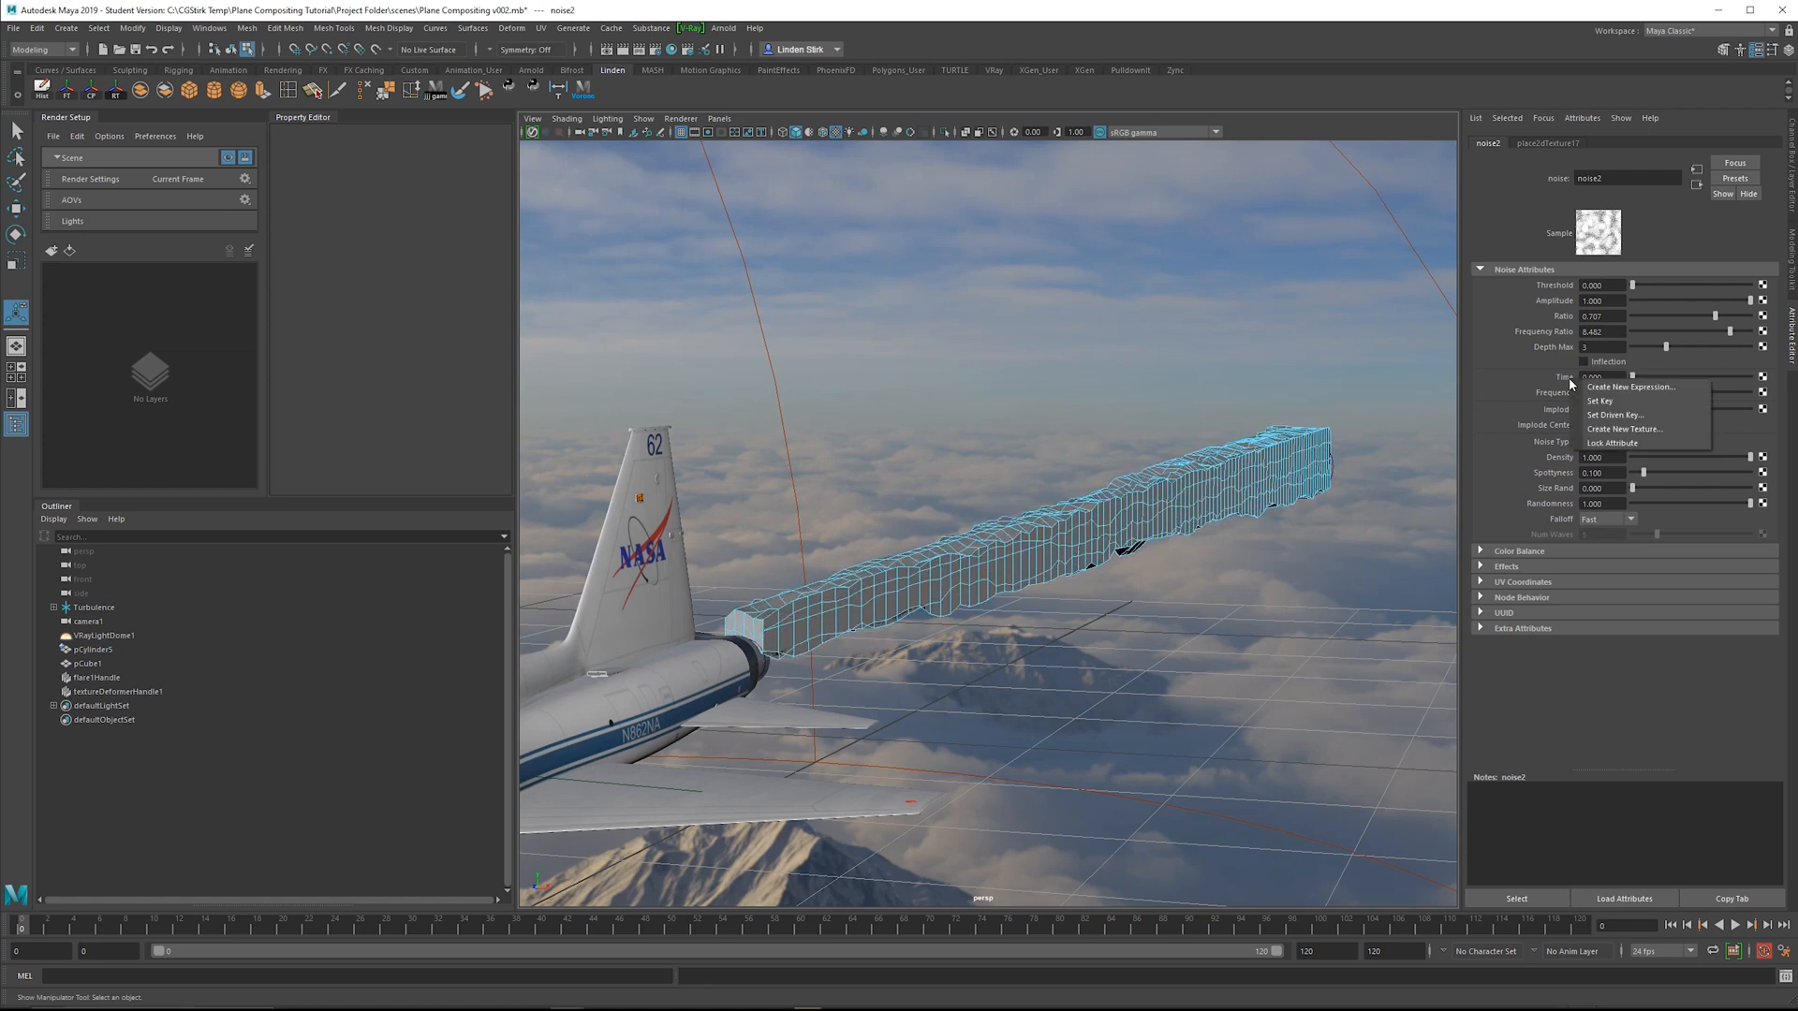
click(1626, 386)
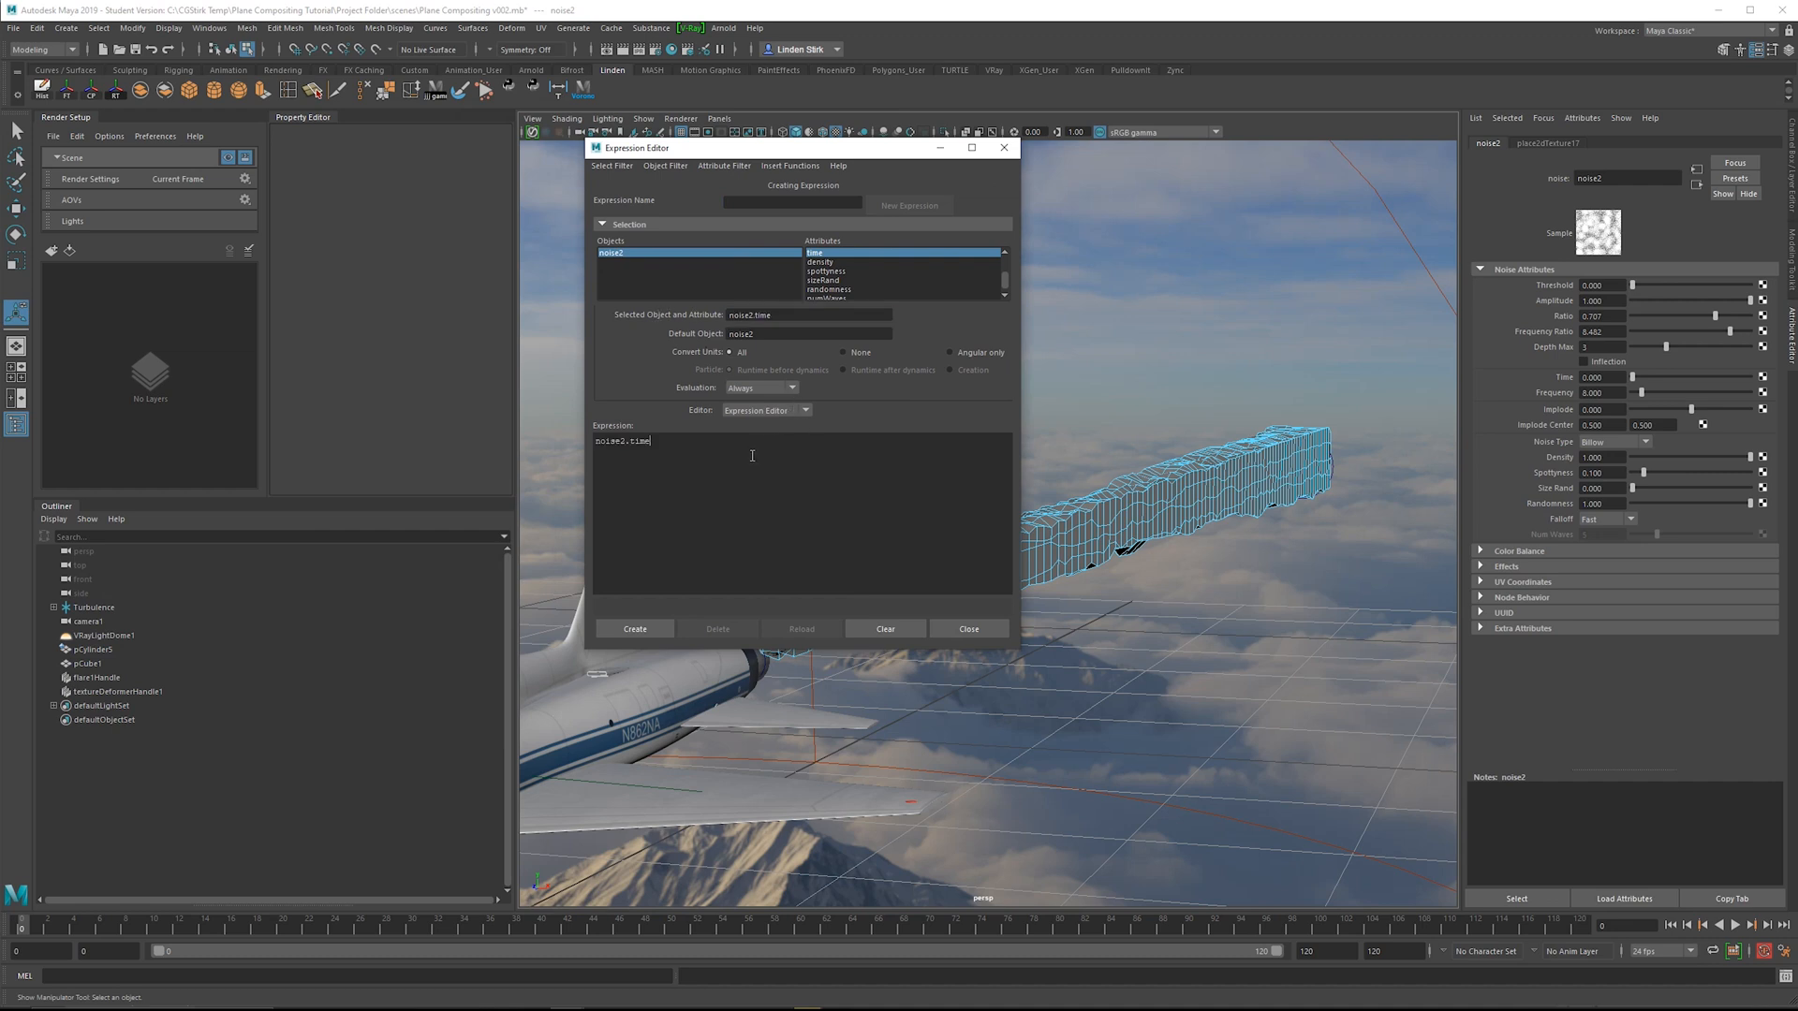
text(= time)
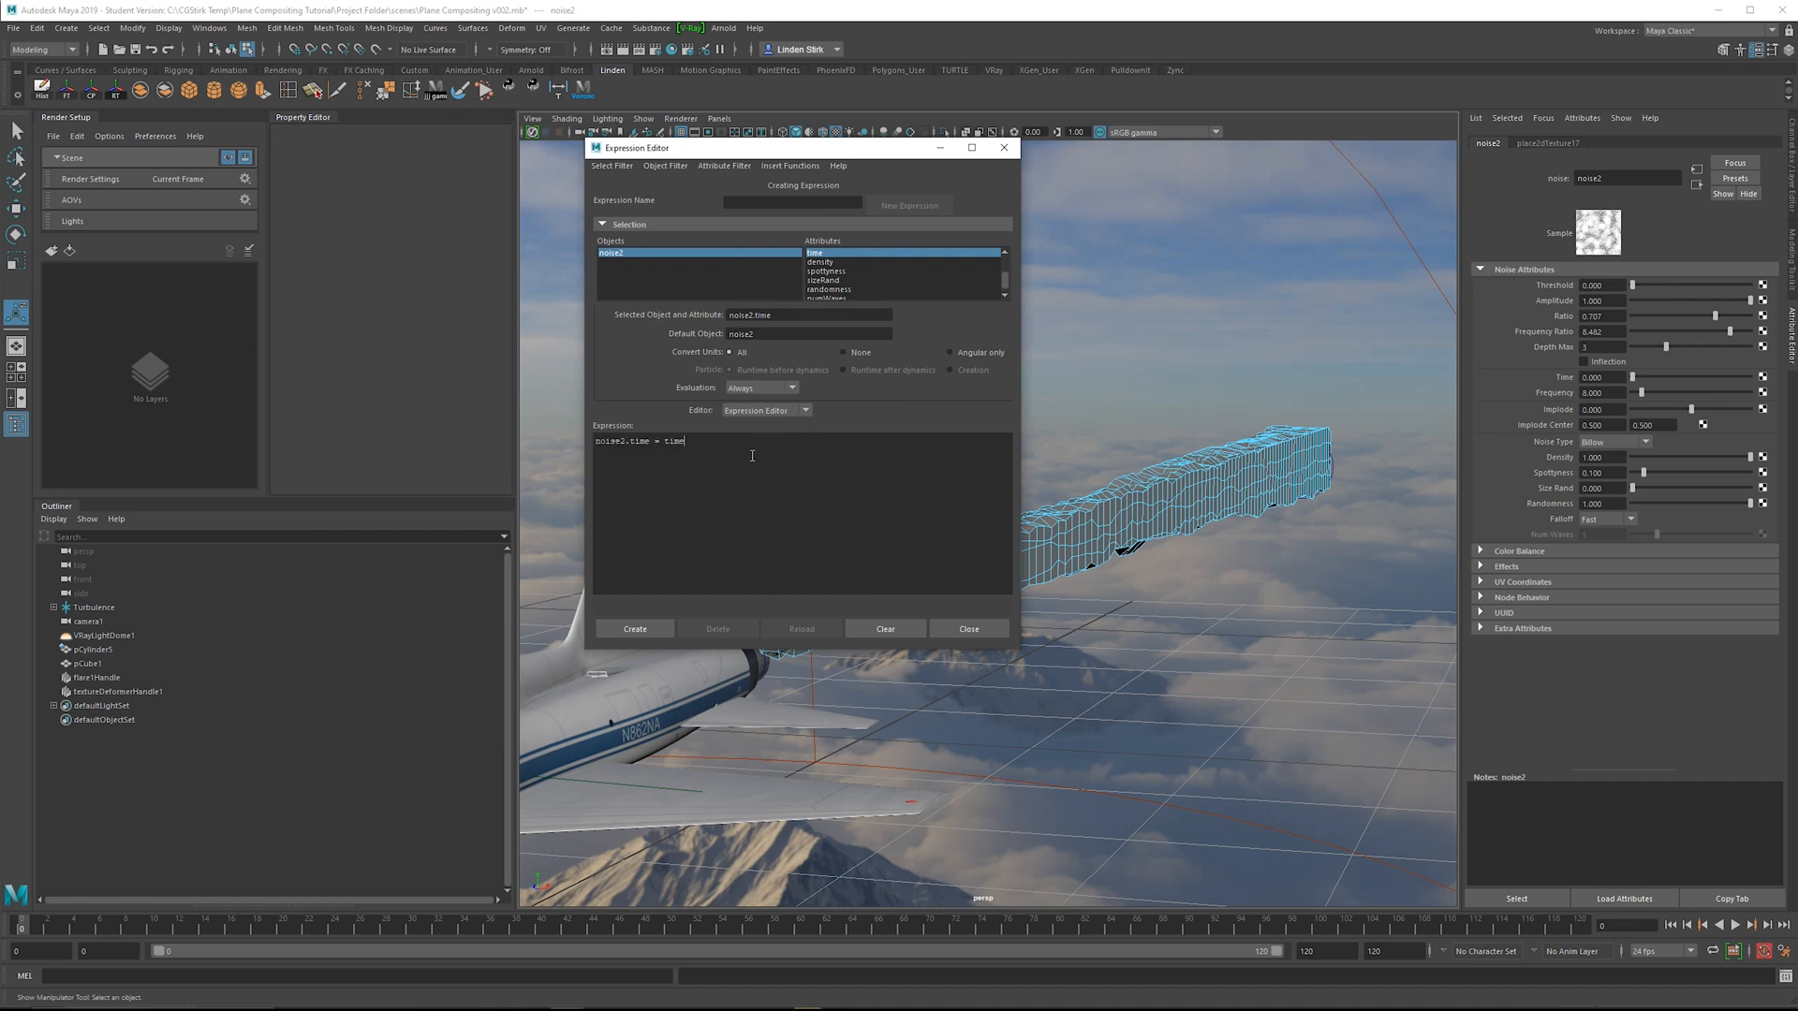
click(635, 629)
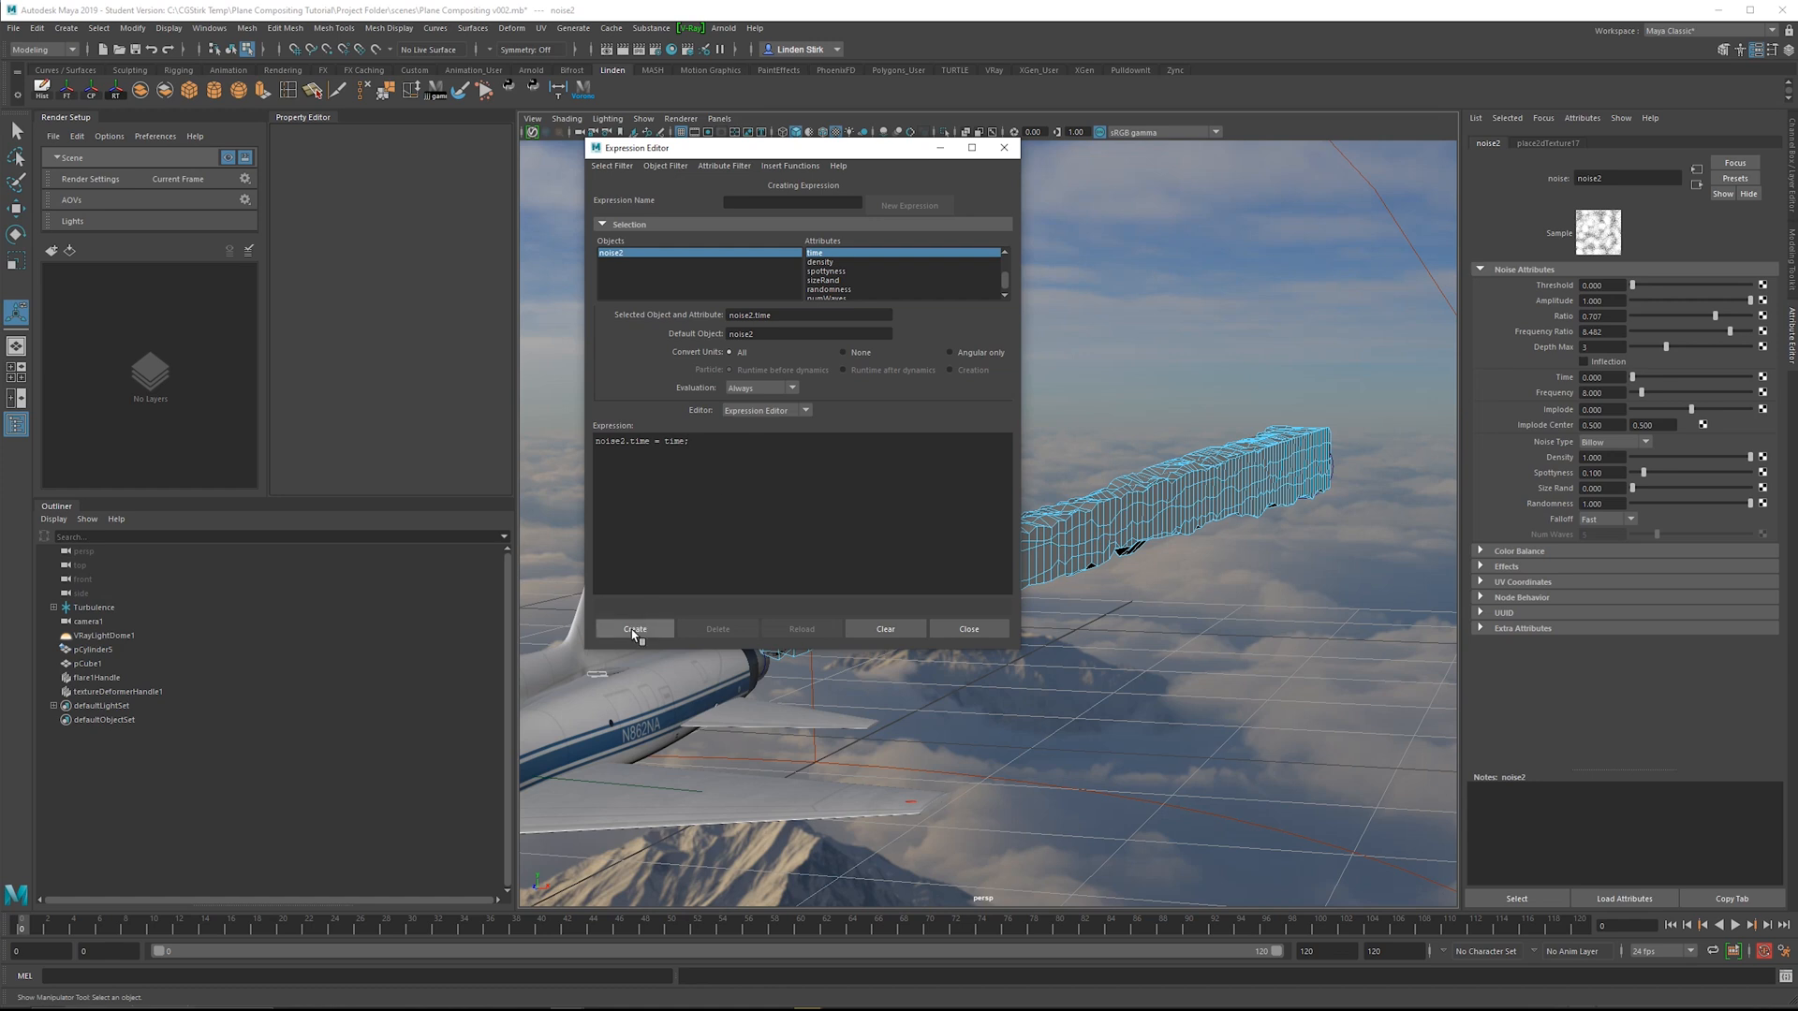
click(631, 629)
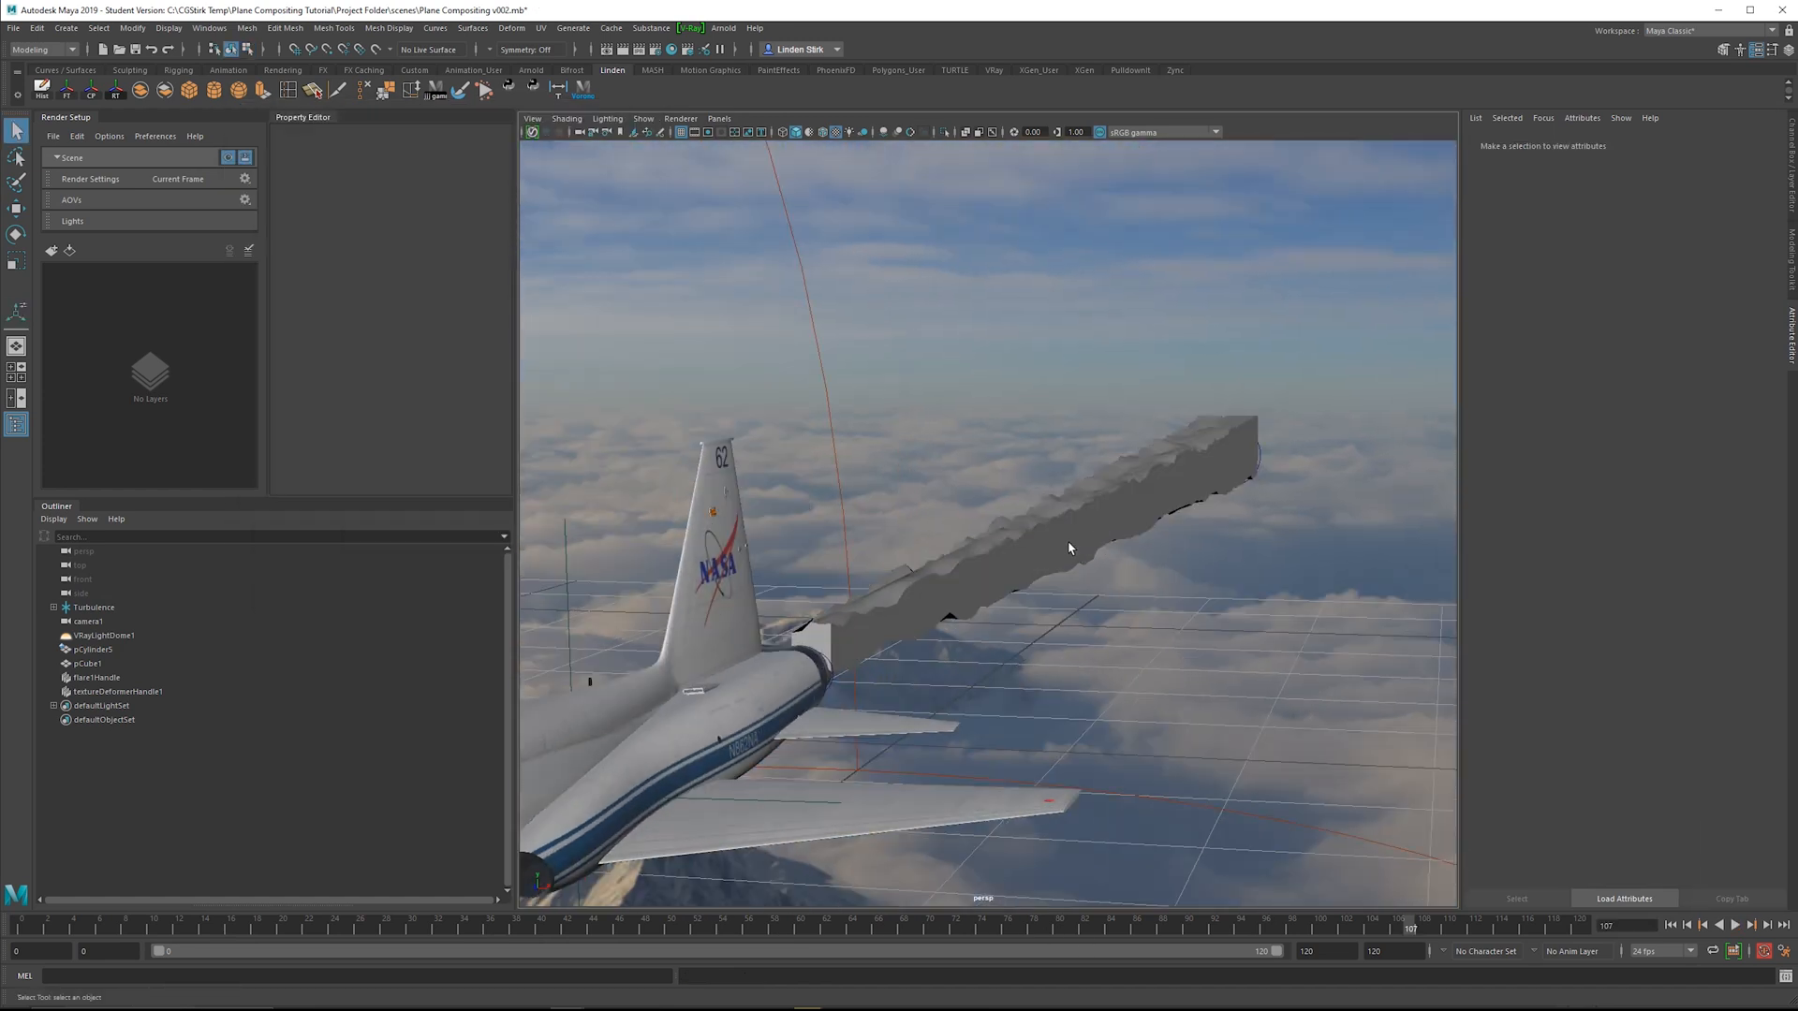
Set textureDeformer1 Direction to Normal and widen the trail's end with flare1 End Flare X and Z of 4
click(88, 662)
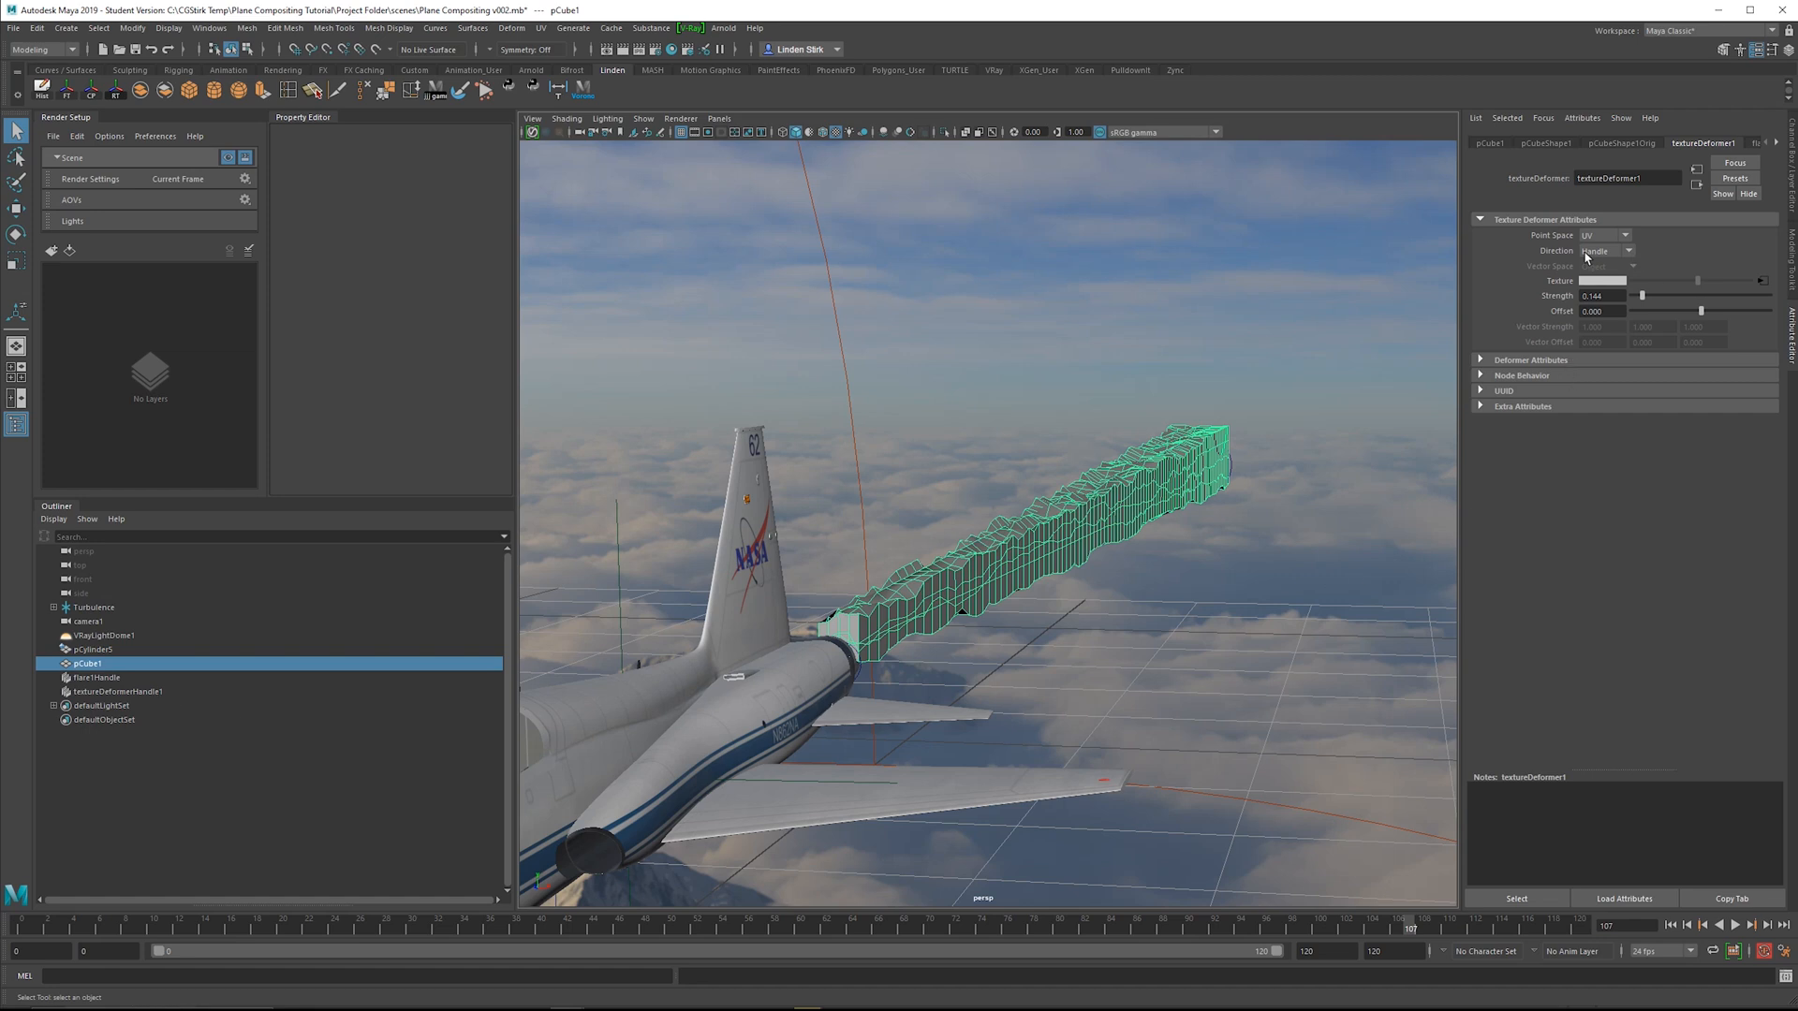
click(1605, 249)
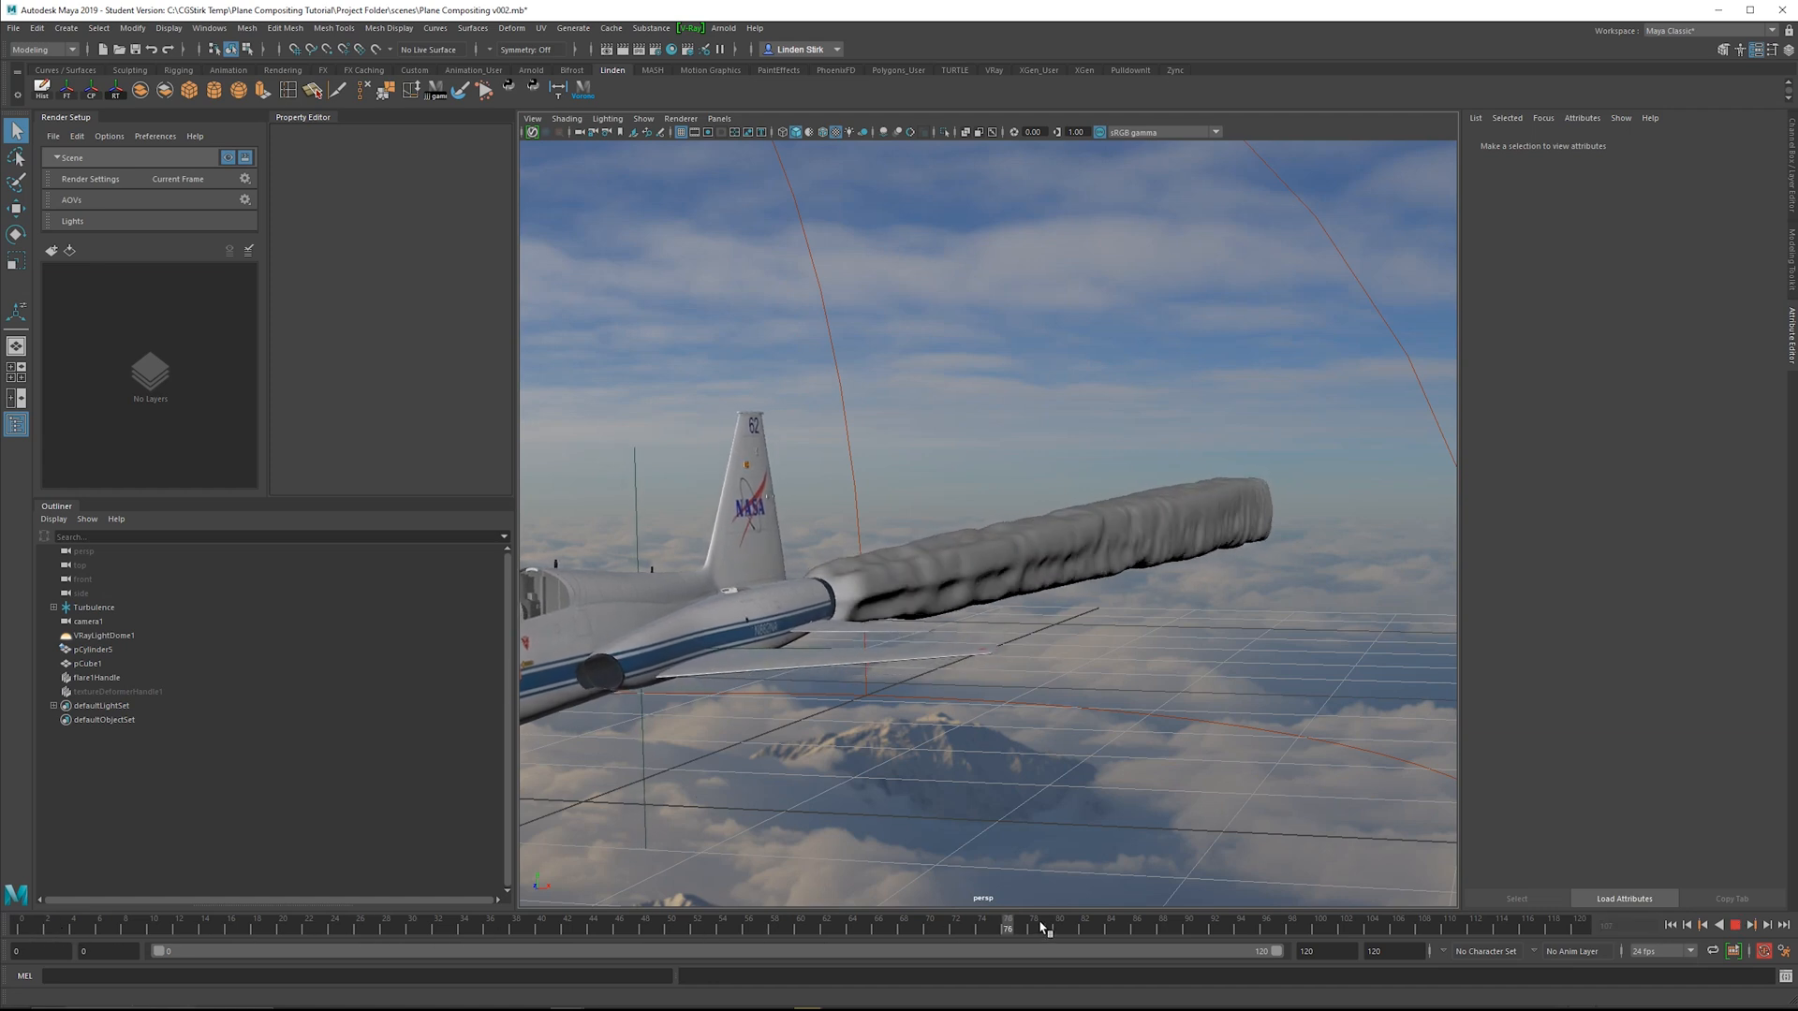
click(88, 663)
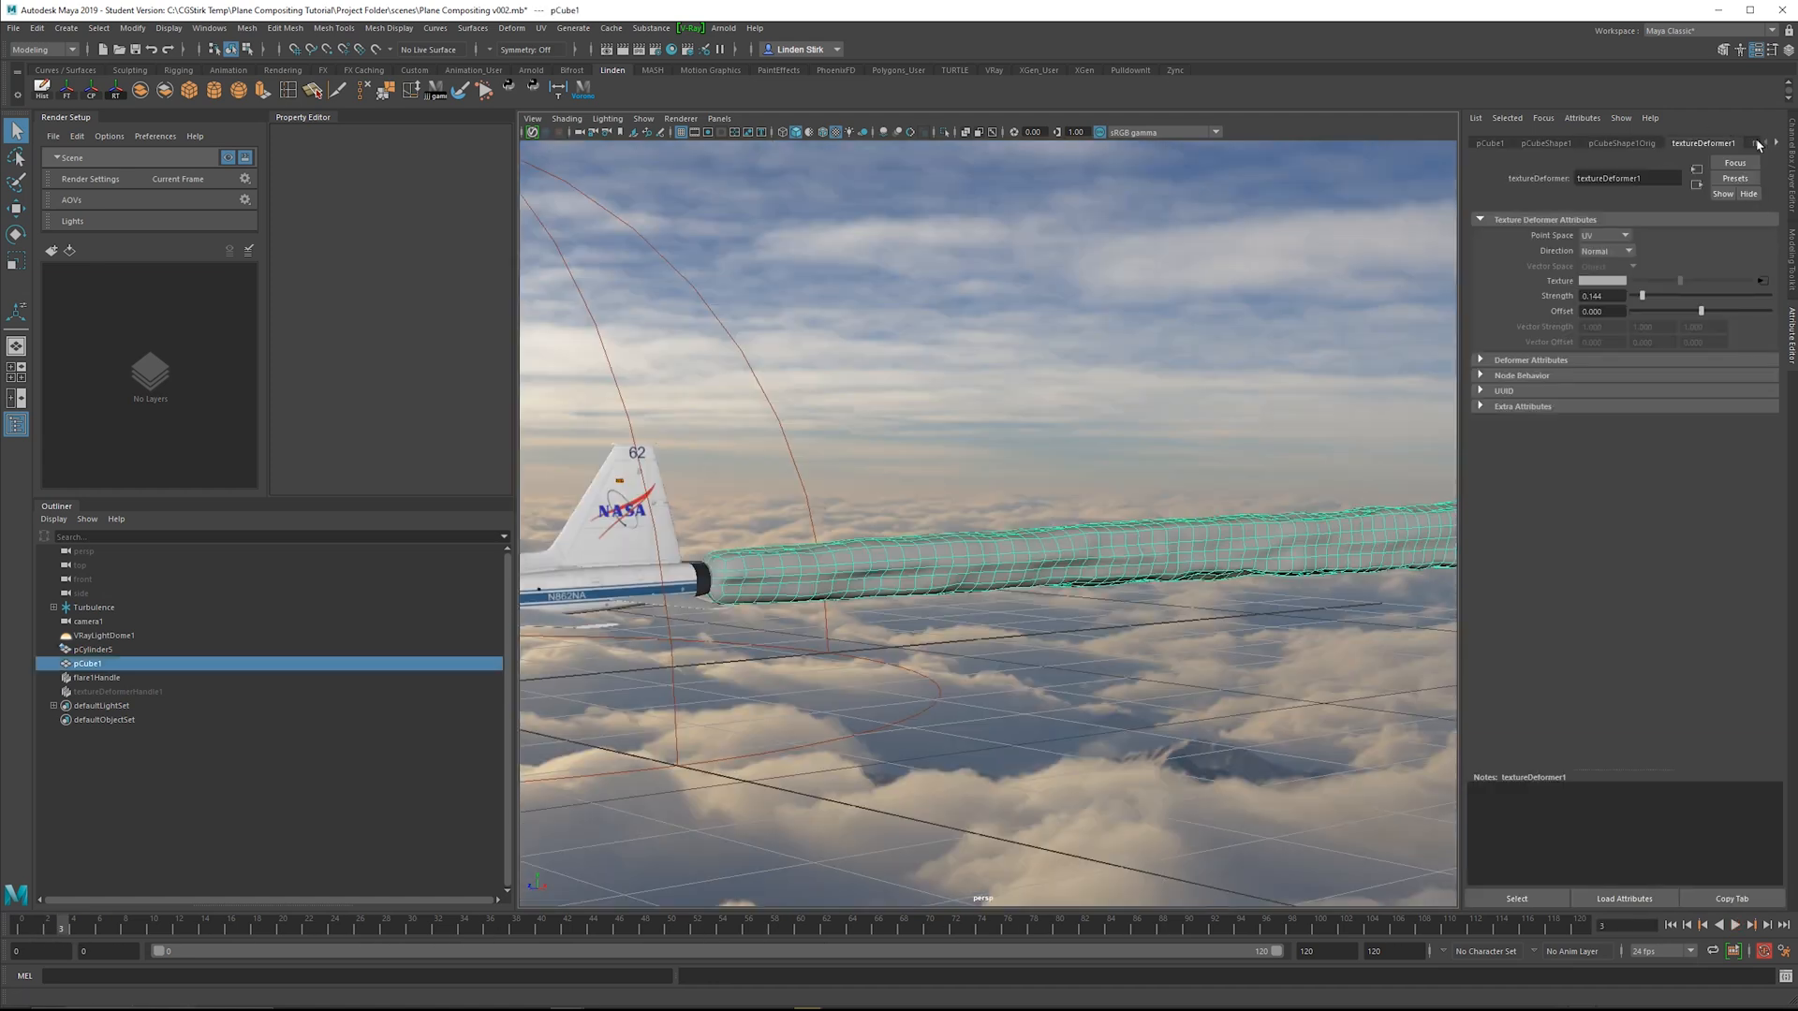
click(1739, 142)
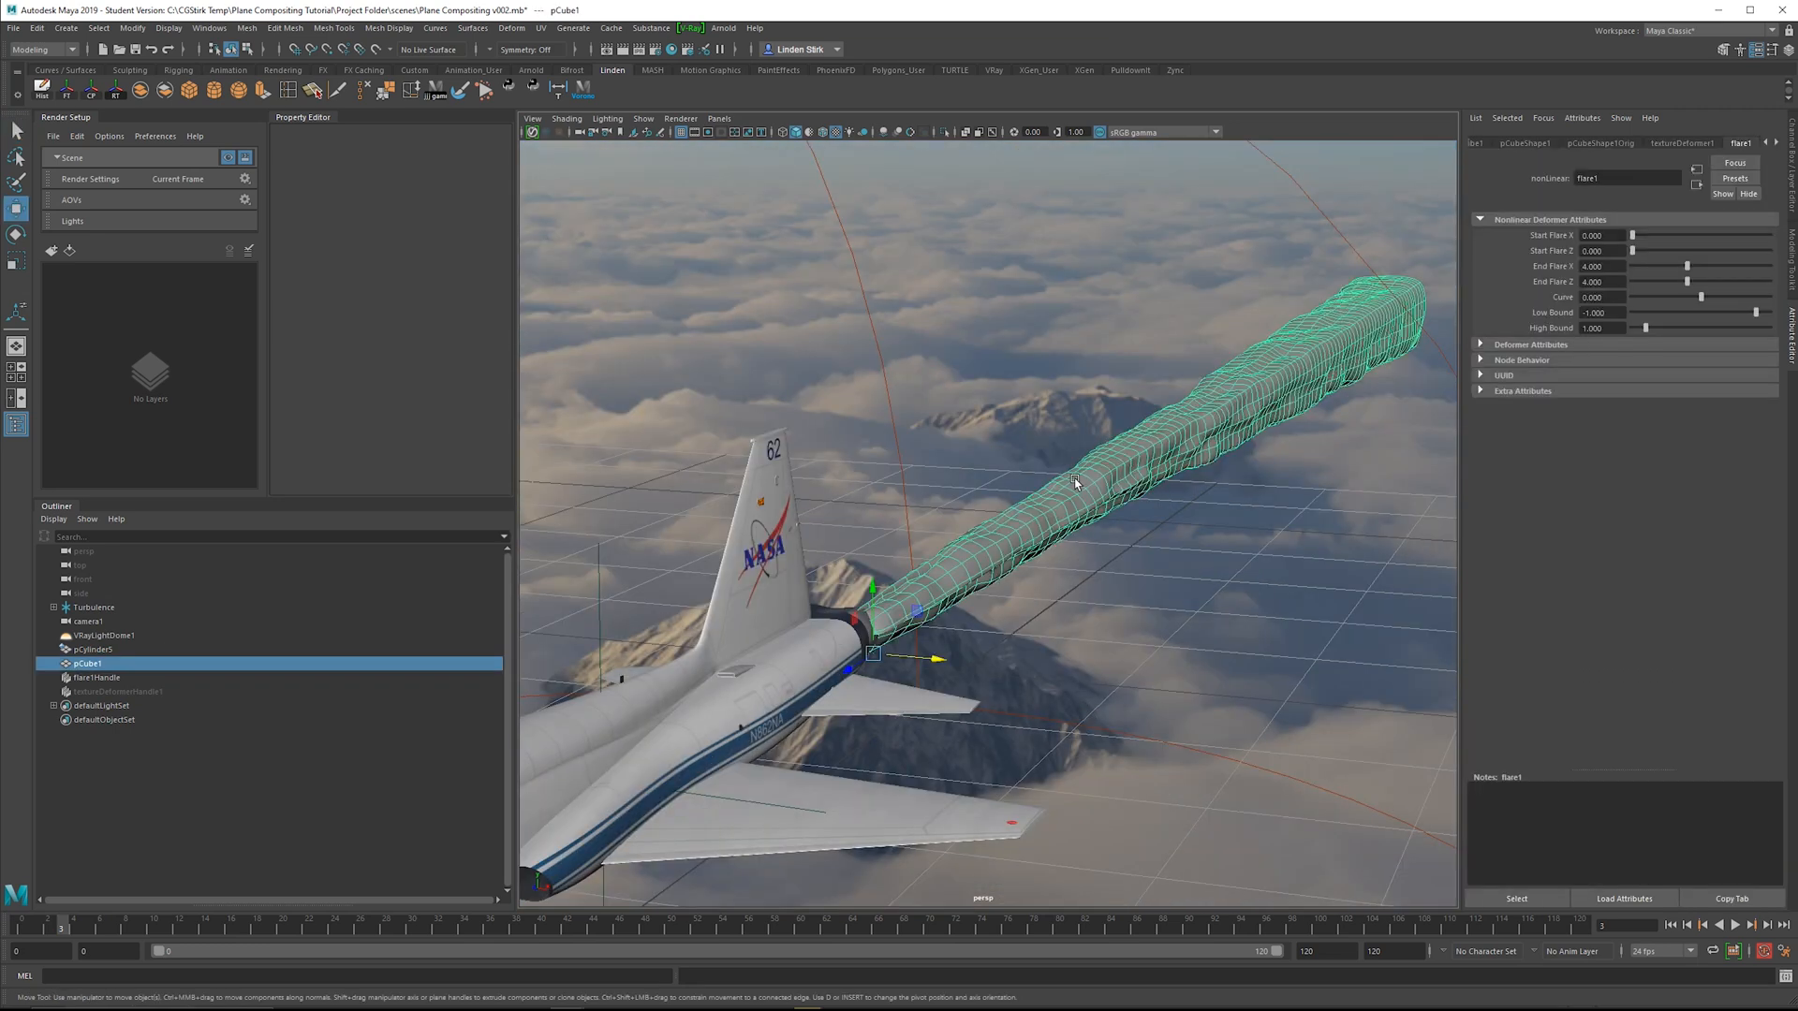
Duplicate pCube1 with Duplicate input graph enabled, then select the copy's flare2Handle
click(38, 28)
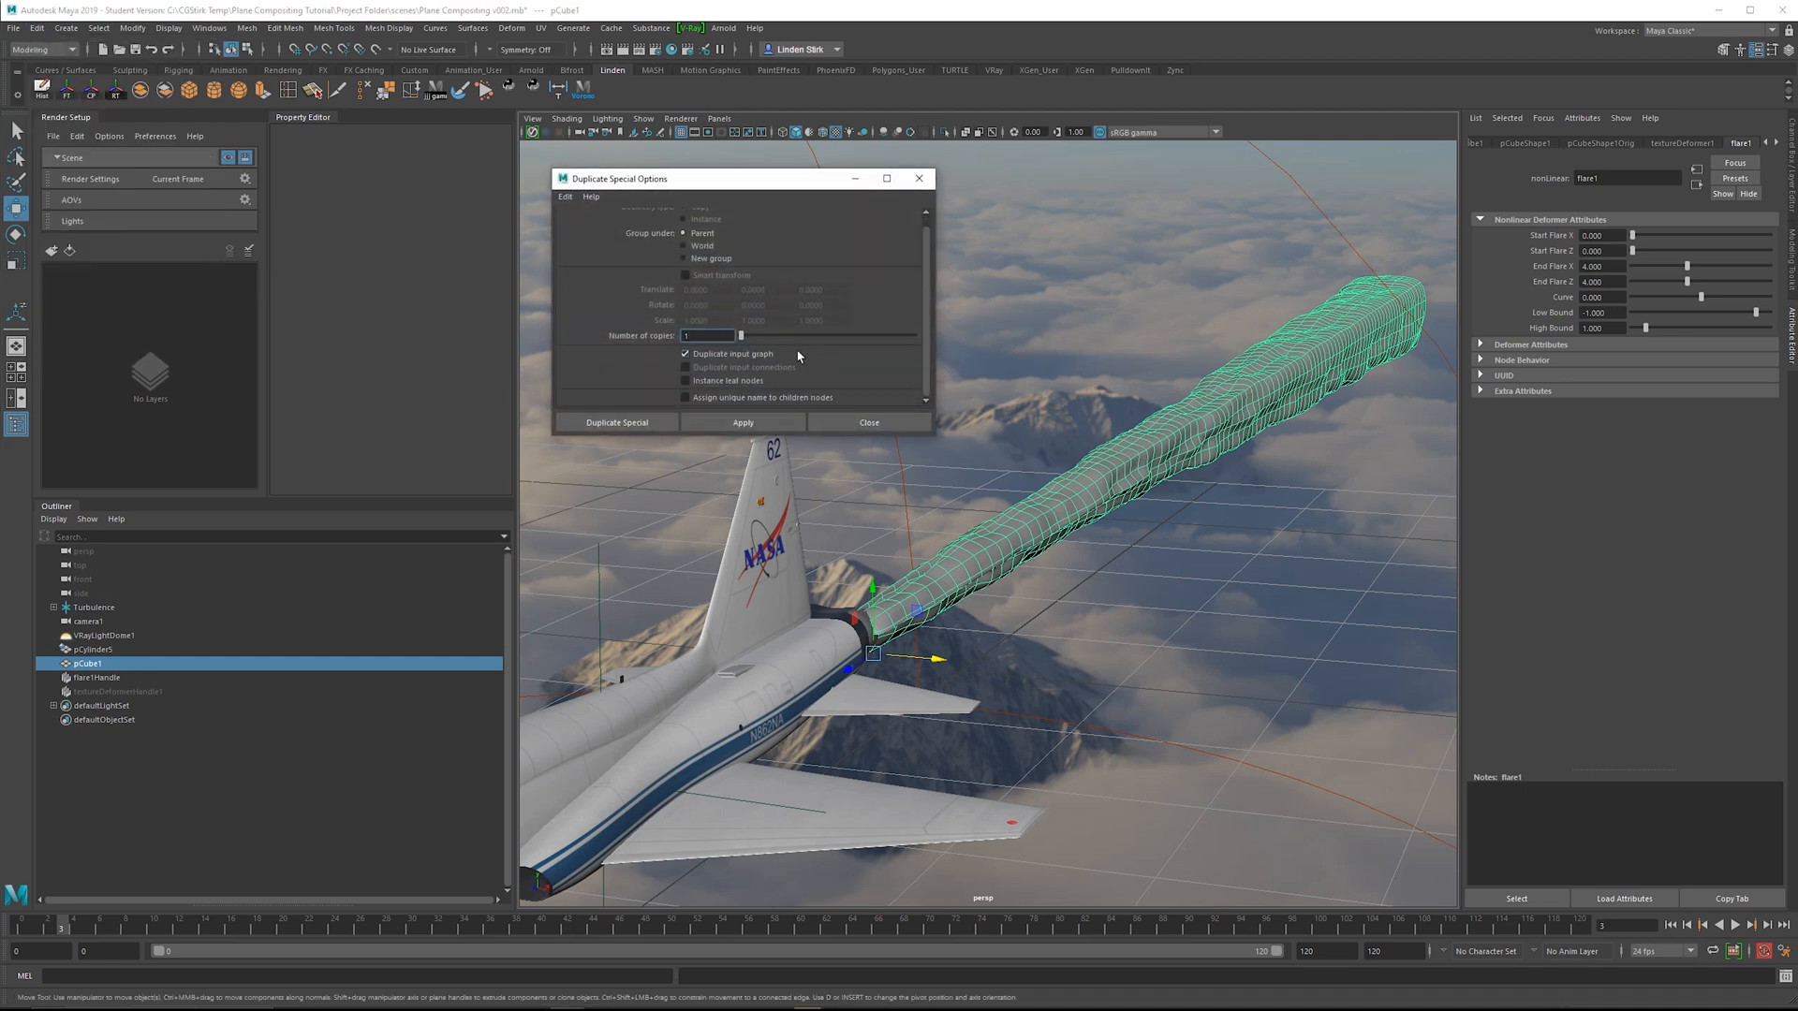
click(614, 421)
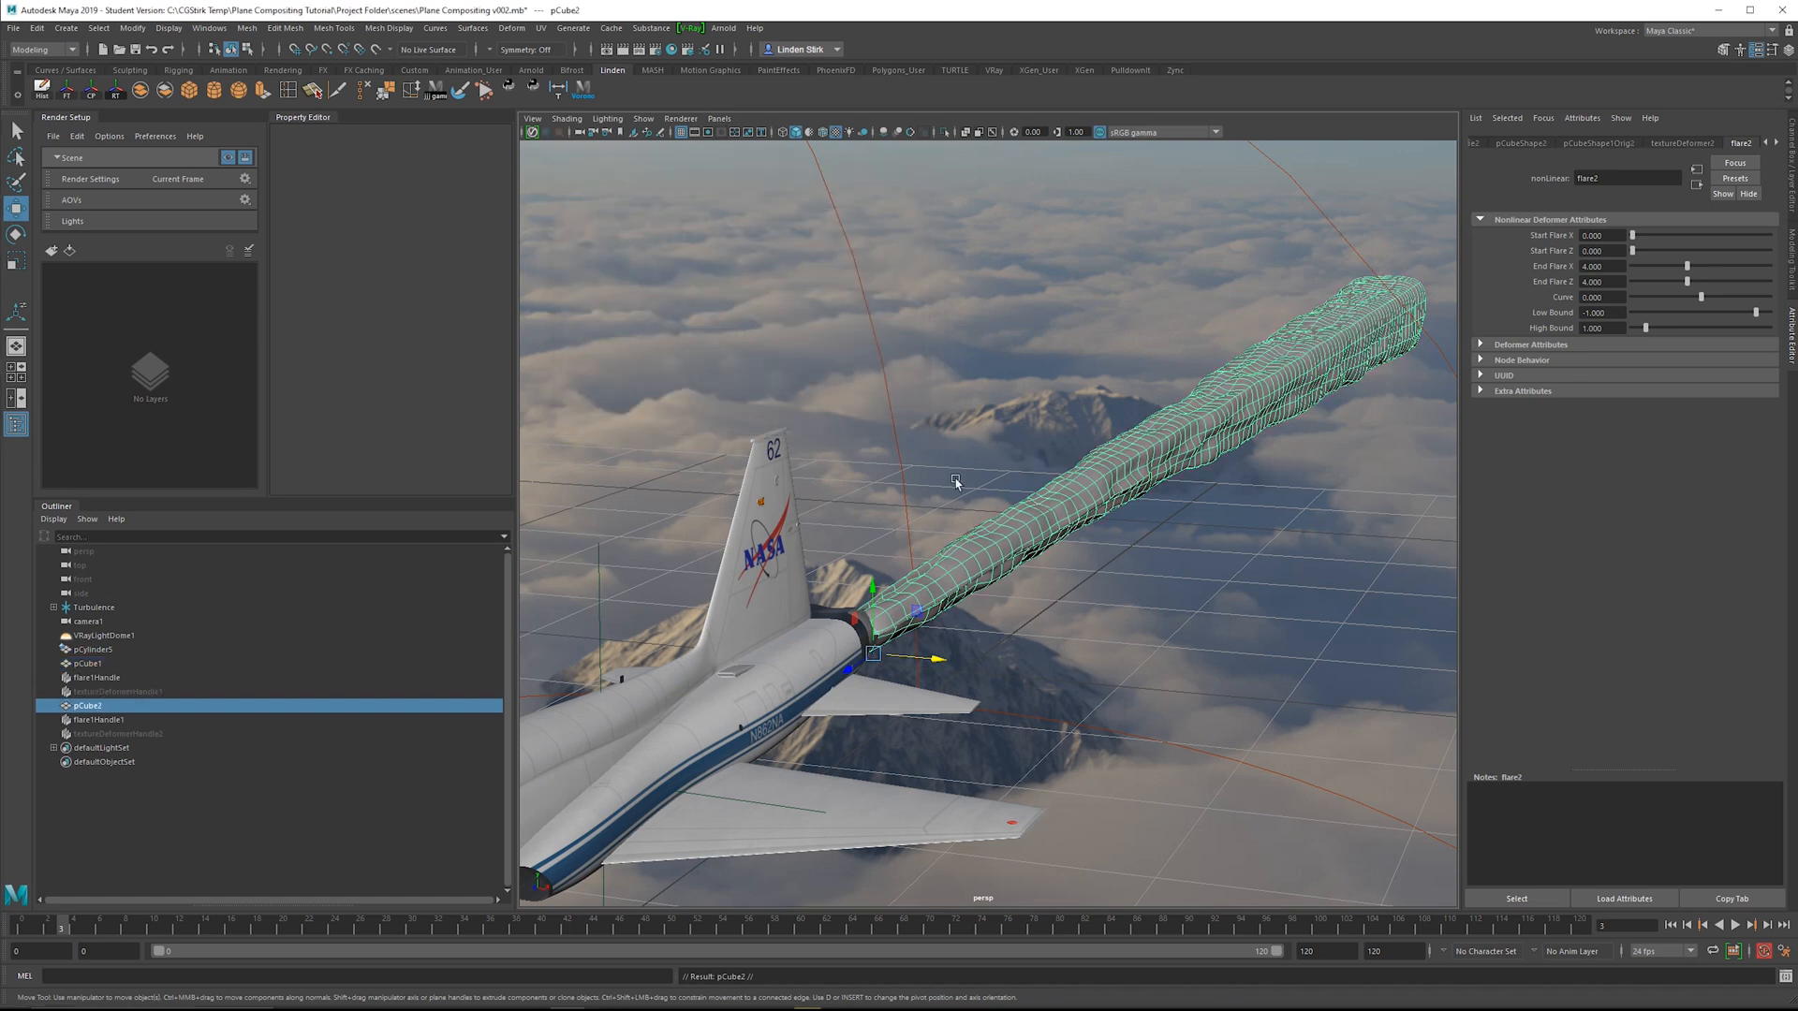
click(98, 719)
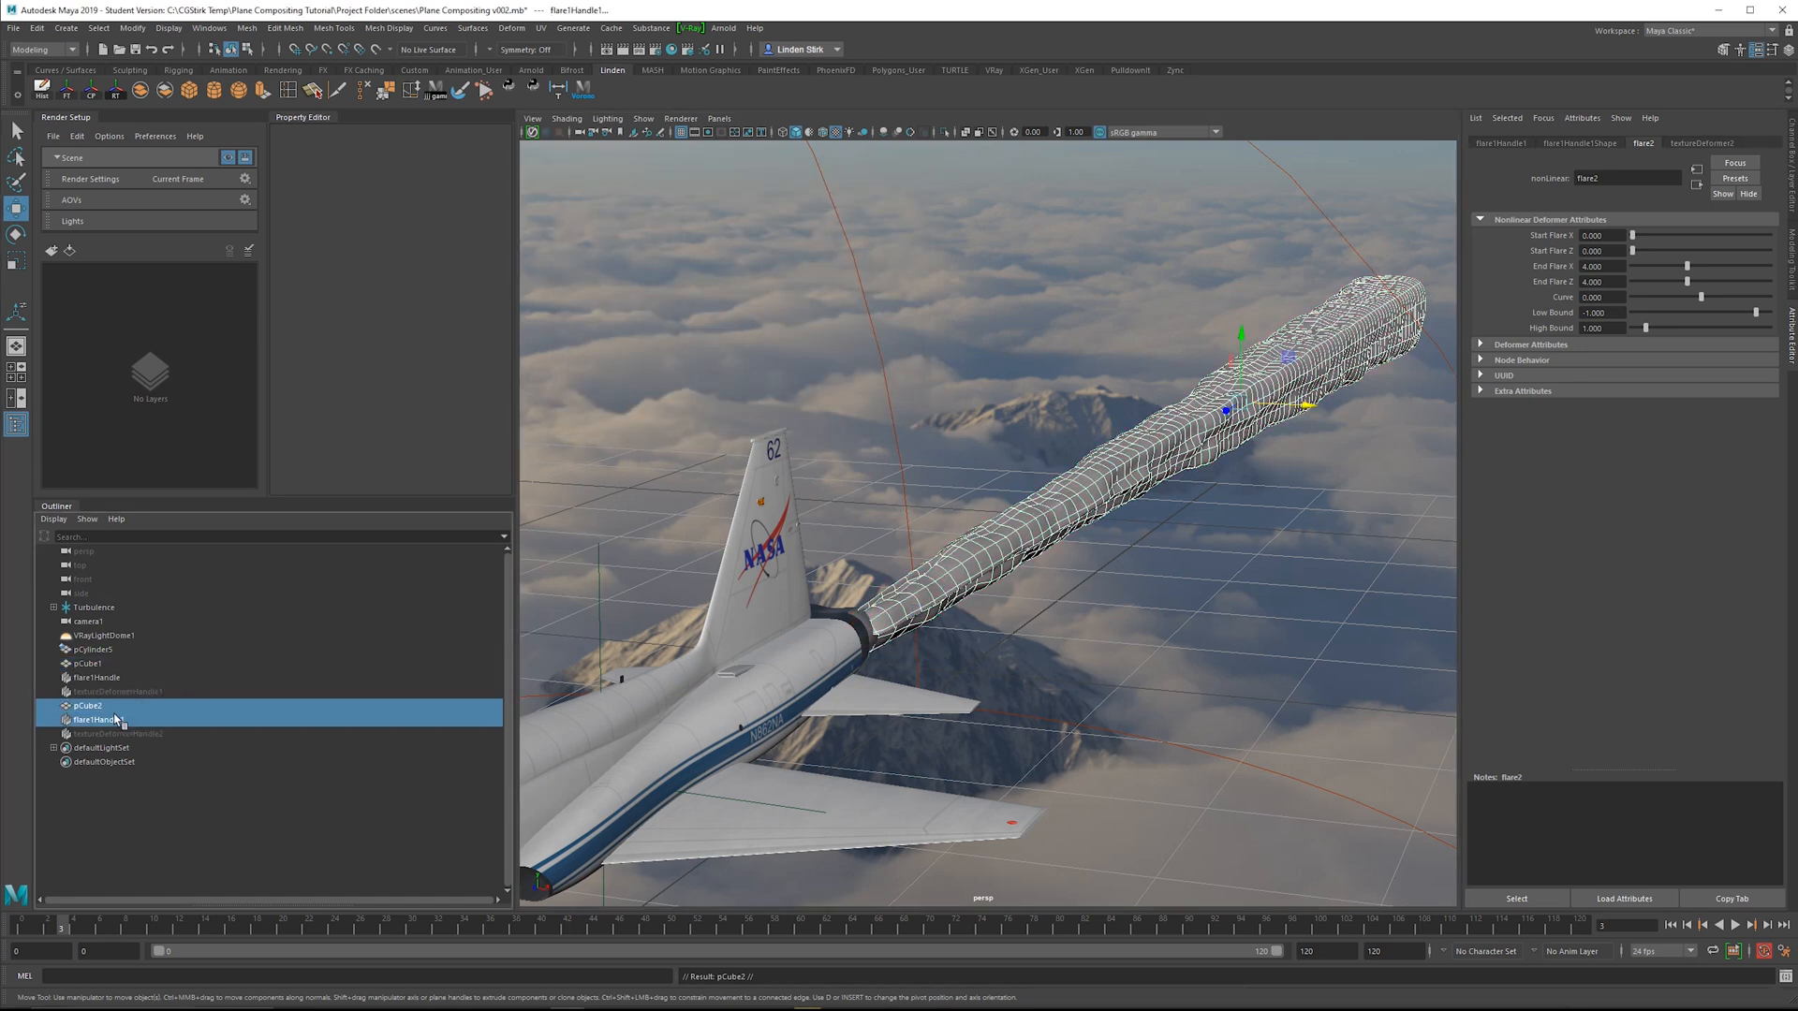
click(125, 734)
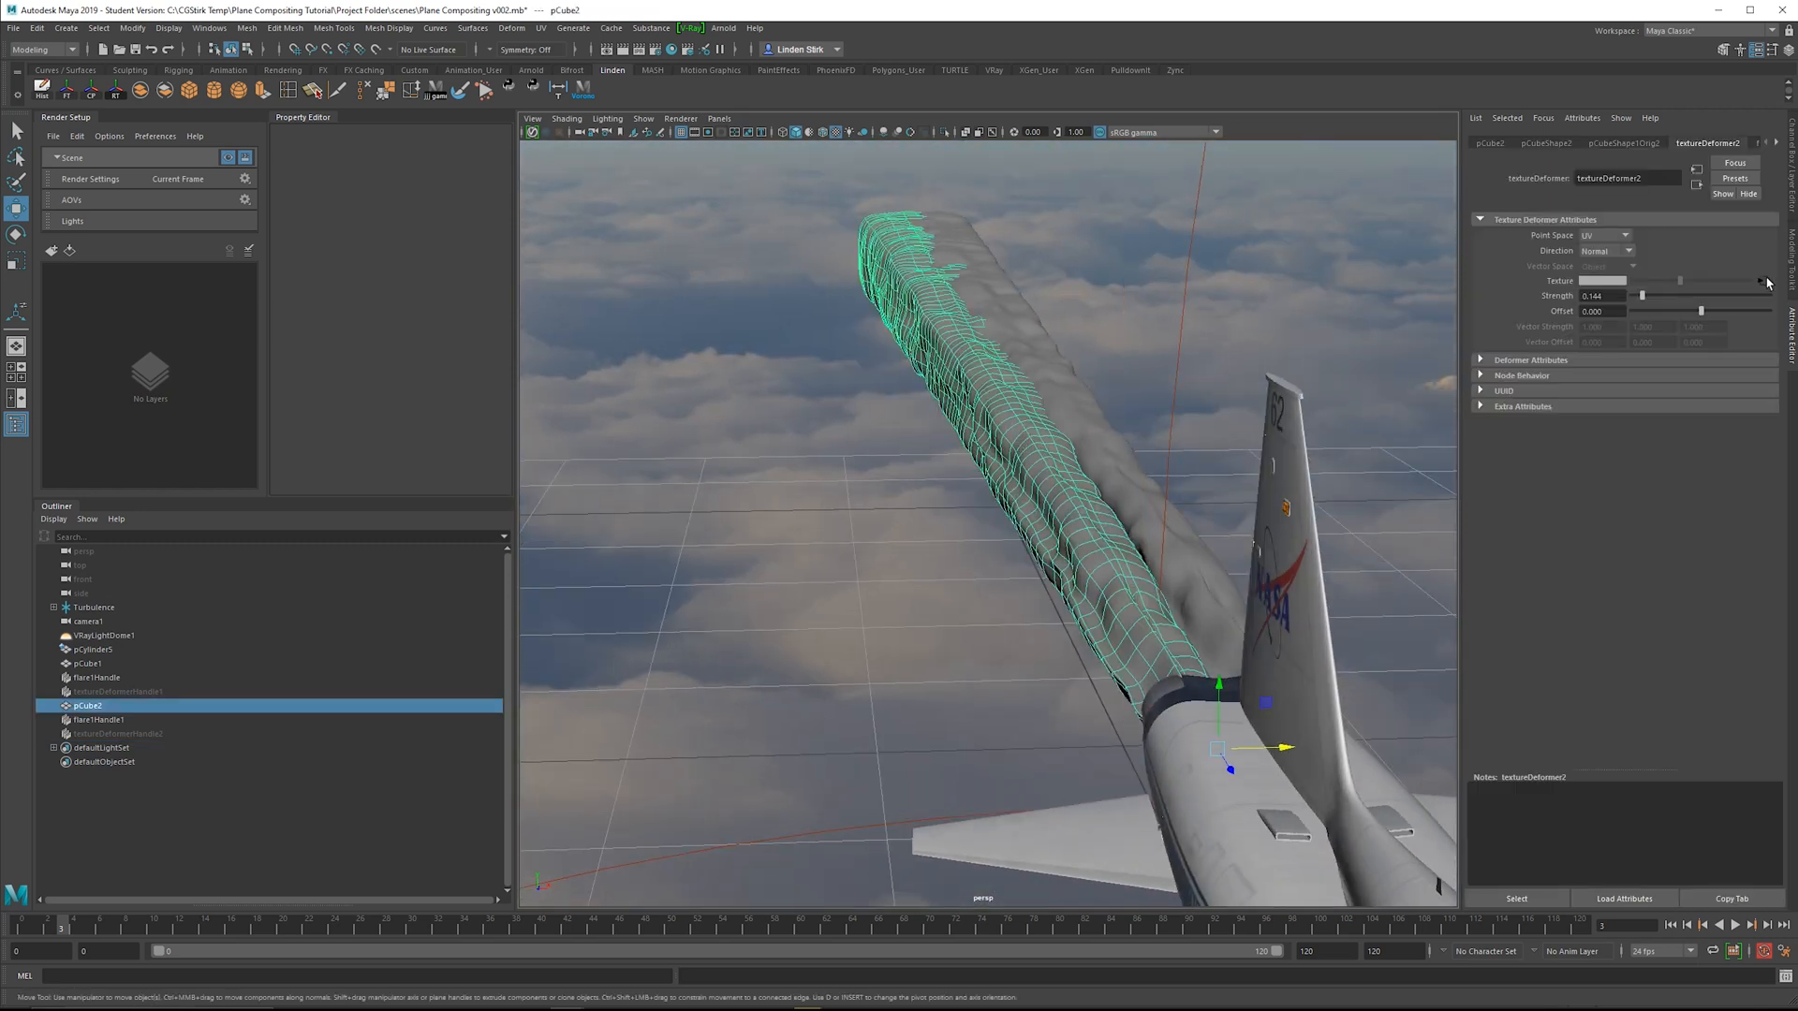
View the copied trail's noise4 Time expression noise4.time = time; in the Expression Editor
click(1764, 280)
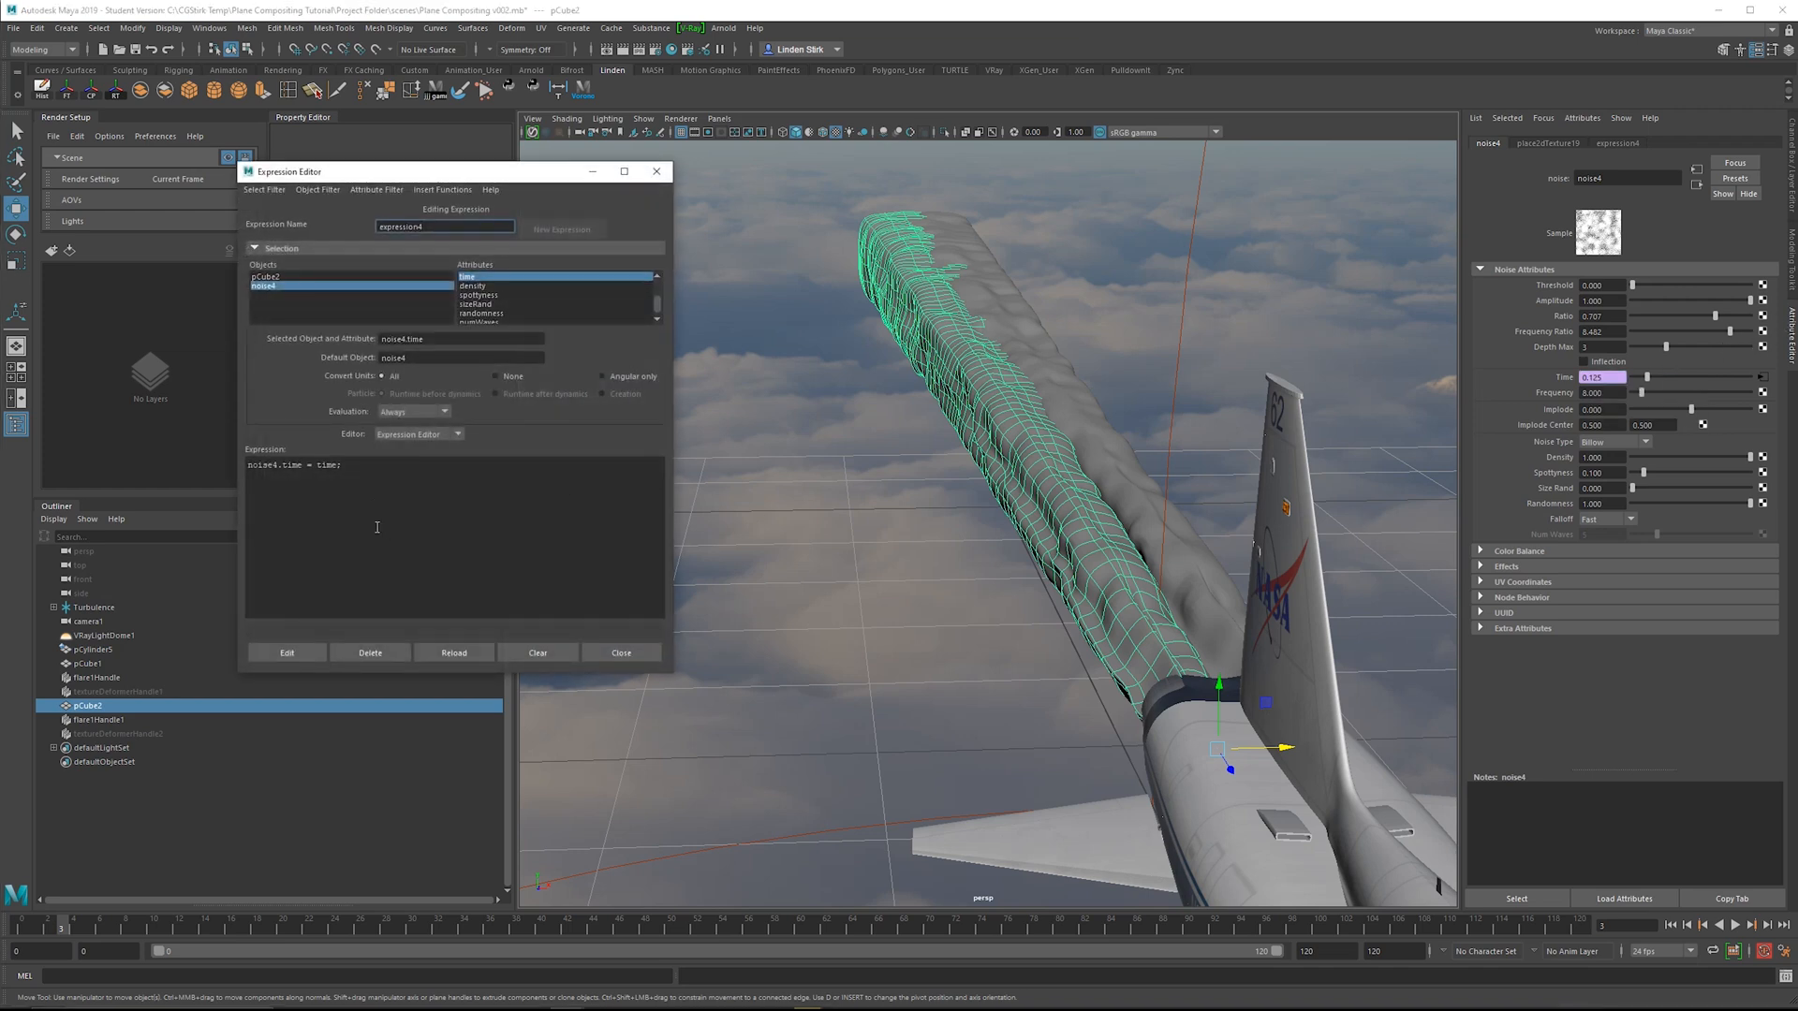
drag(448, 170, 601, 152)
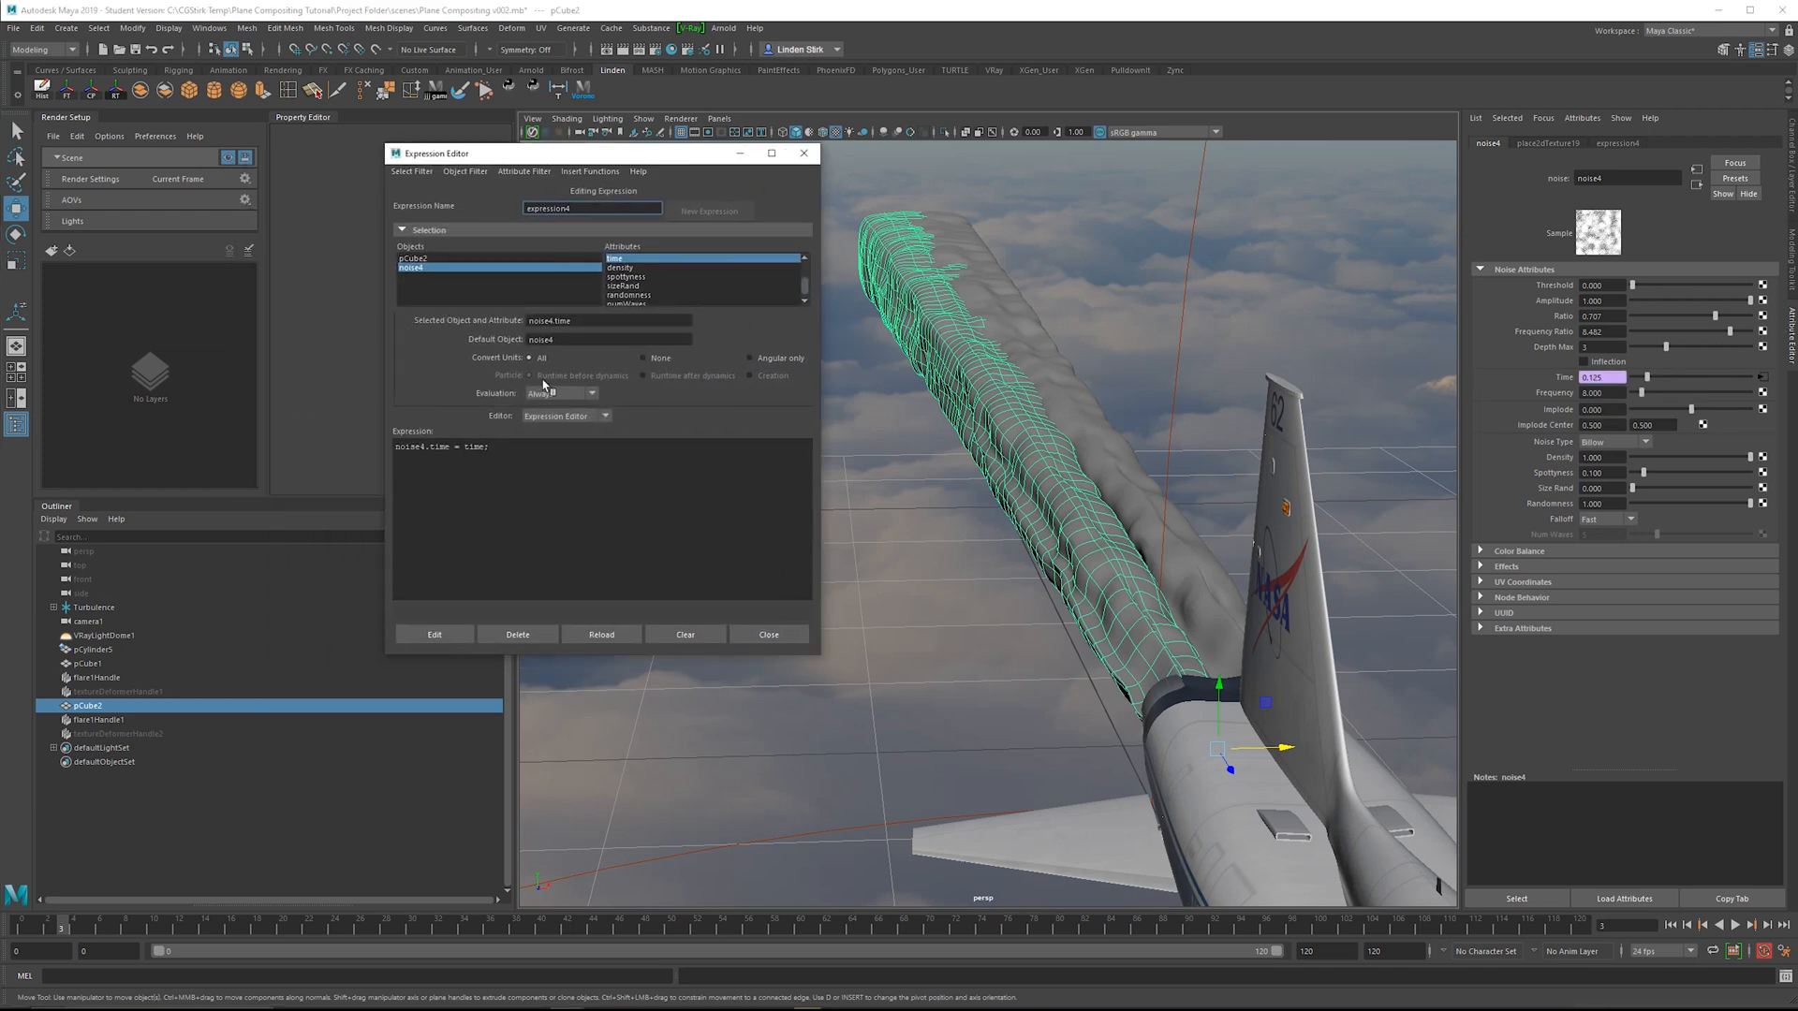